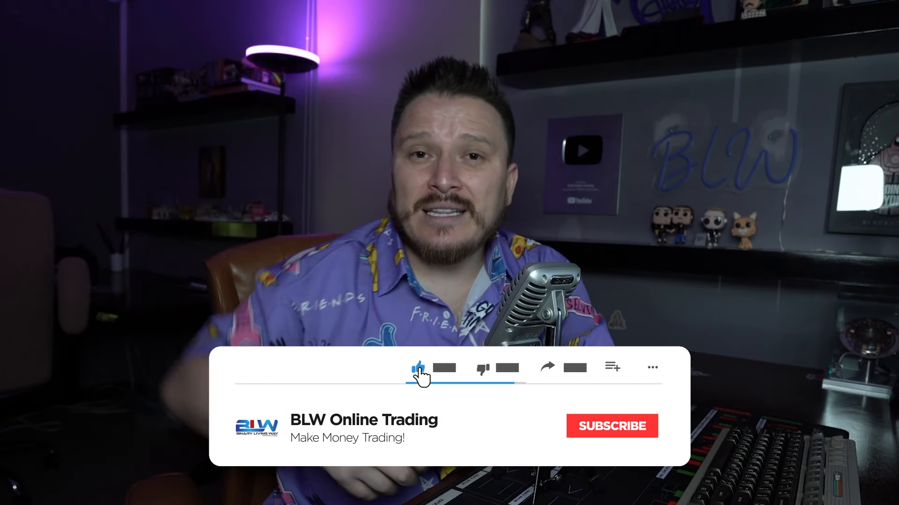
Step: Extend the GBP/USD OTC trade expiration by 5 minutes to 08:10
{"action": "left_click", "coordinate": [612, 426]}
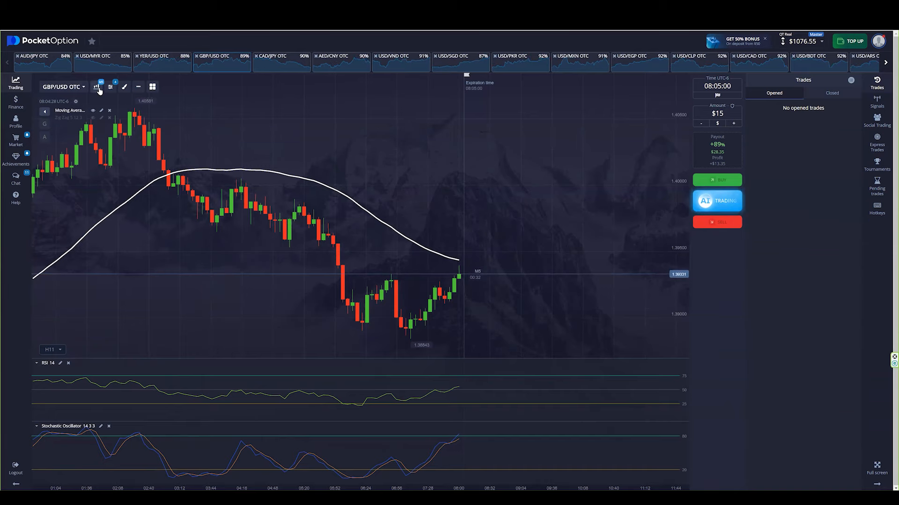
{"action": "left_click", "coordinate": [96, 86]}
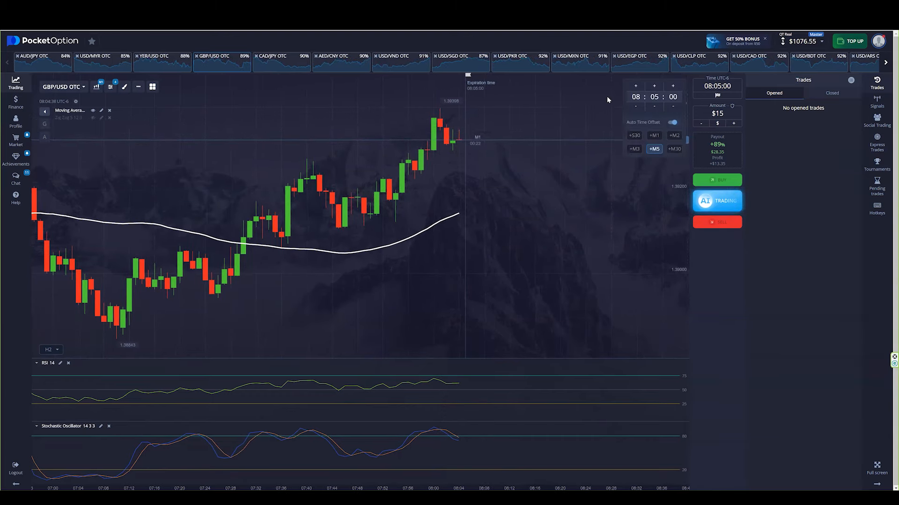
{"action": "left_click", "coordinate": [654, 86]}
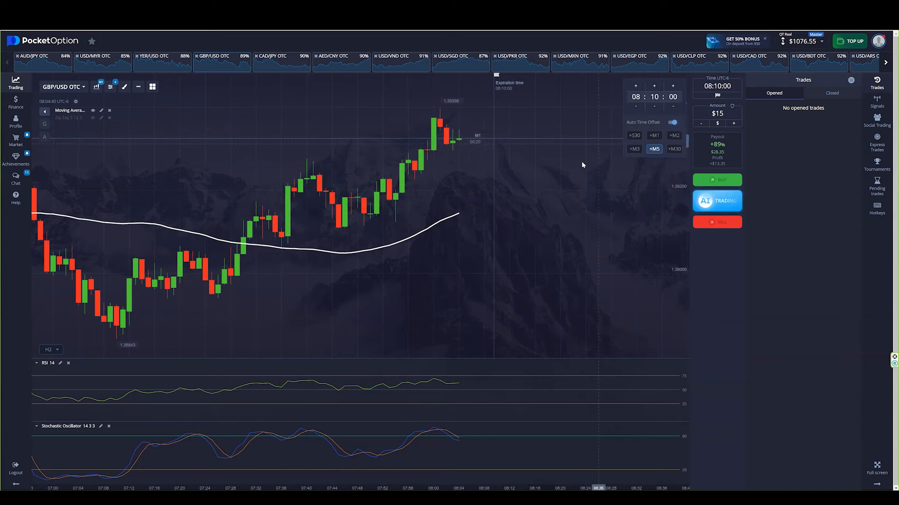
Step: Mark a green resistance zone over price and open two $15 GBP/USD sell trades
{"action": "left_click", "coordinate": [716, 223]}
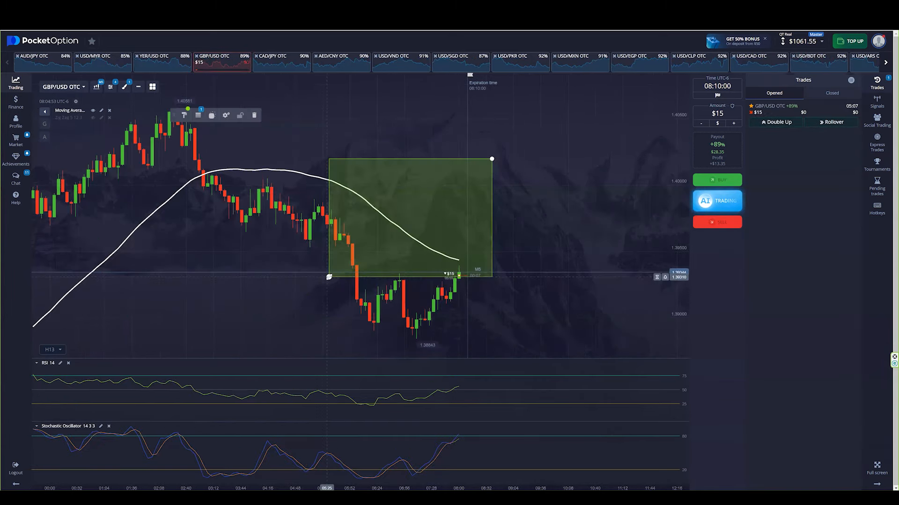
{"action": "left_click", "coordinate": [50, 349]}
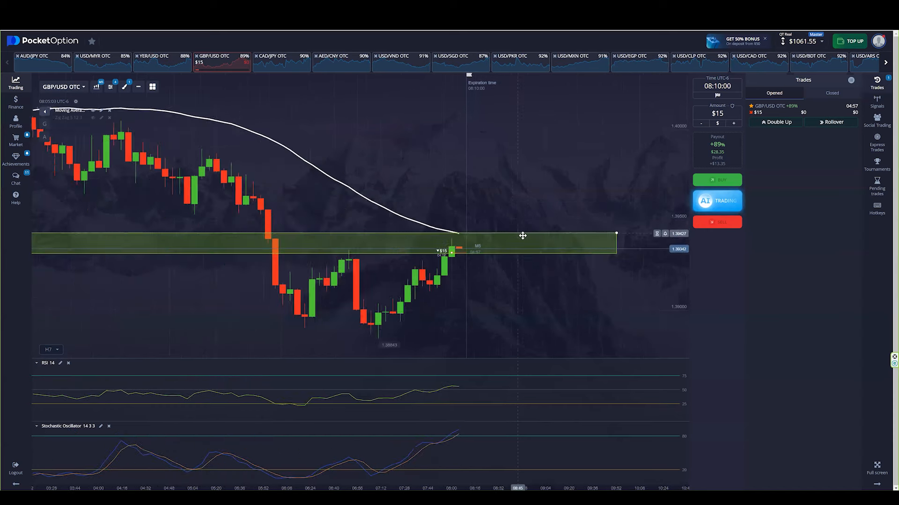
{"action": "left_click", "coordinate": [716, 222]}
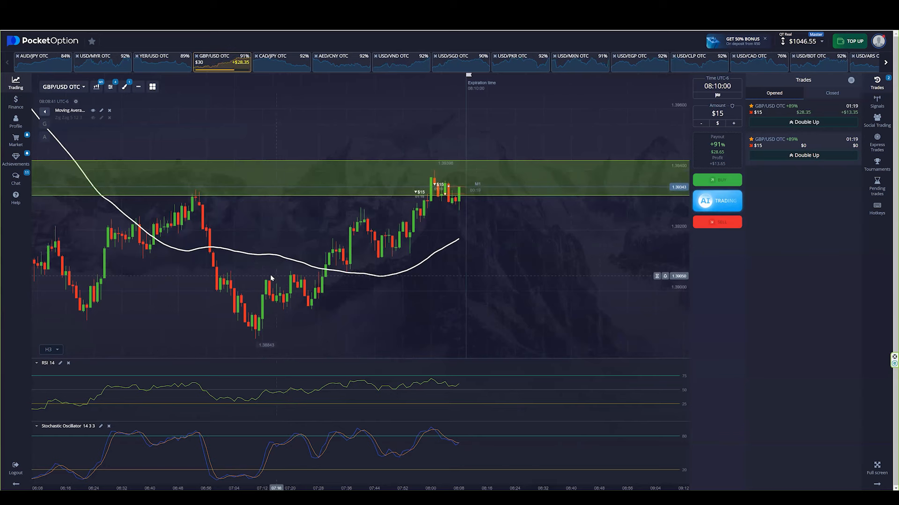
Step: Zoom in on the zone and add a third $15 GBP/USD sell, letting all trades expire
{"action": "left_click", "coordinate": [49, 349]}
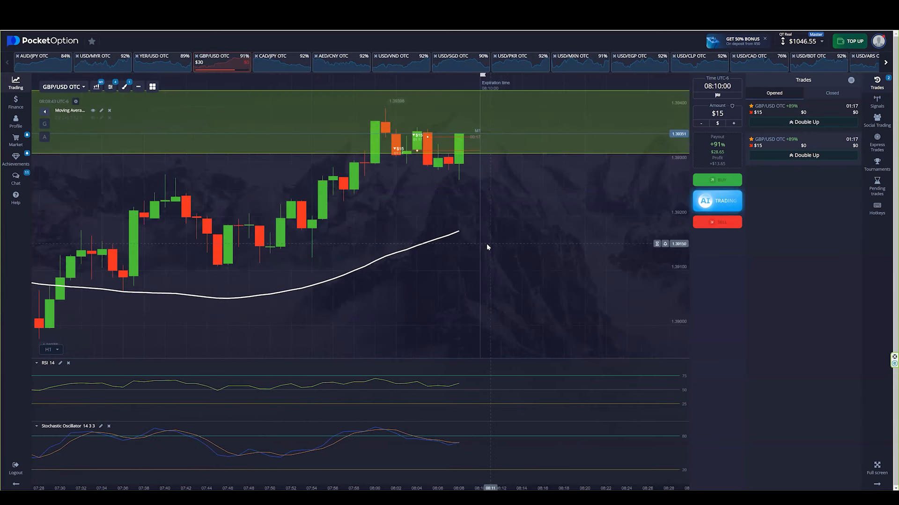
{"action": "mouse_move", "coordinate": [502, 218]}
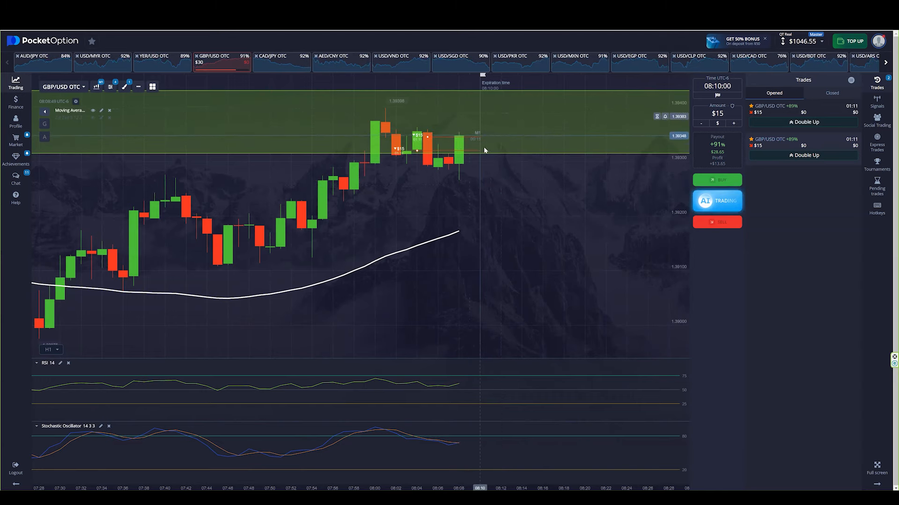
{"action": "left_click", "coordinate": [49, 349]}
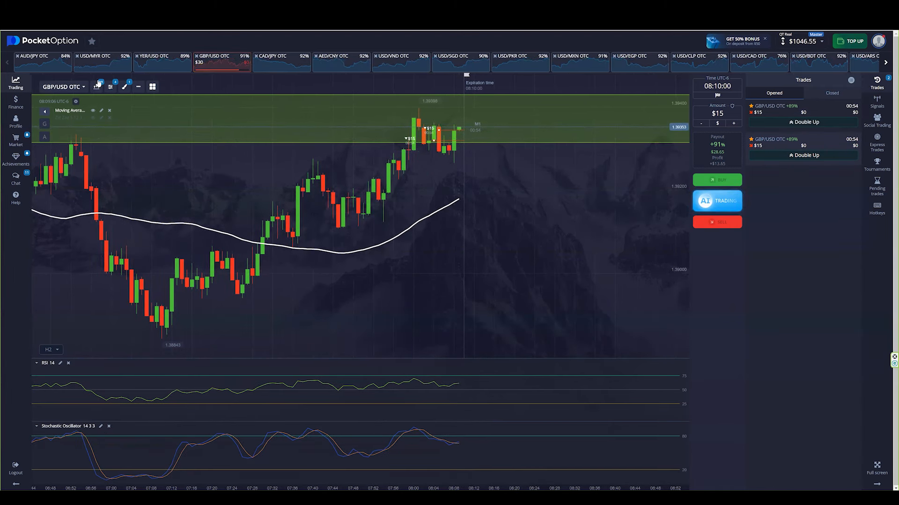
{"action": "left_click", "coordinate": [48, 349]}
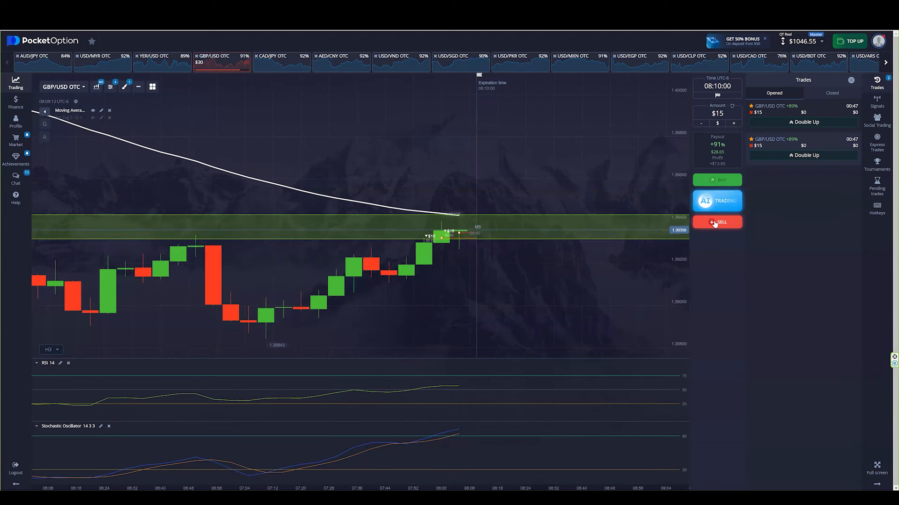
{"action": "left_click", "coordinate": [717, 223]}
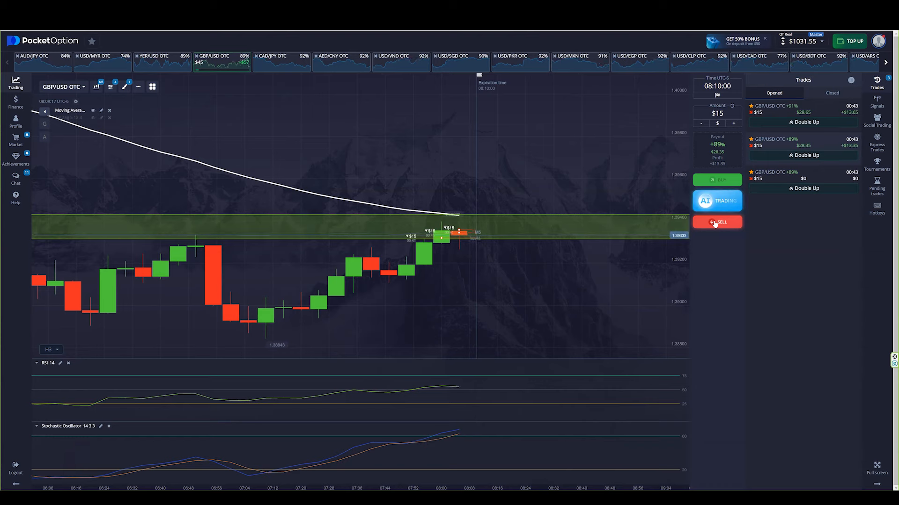
{"action": "left_click", "coordinate": [716, 222]}
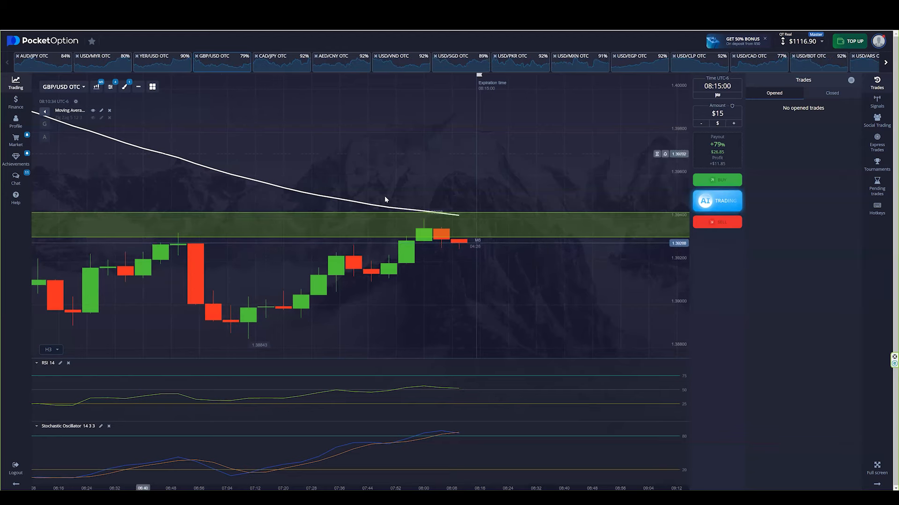
Step: Switch via AUD/JPY to the USD/EGP OTC chart and change its candle timeframe
{"action": "left_click", "coordinate": [48, 349]}
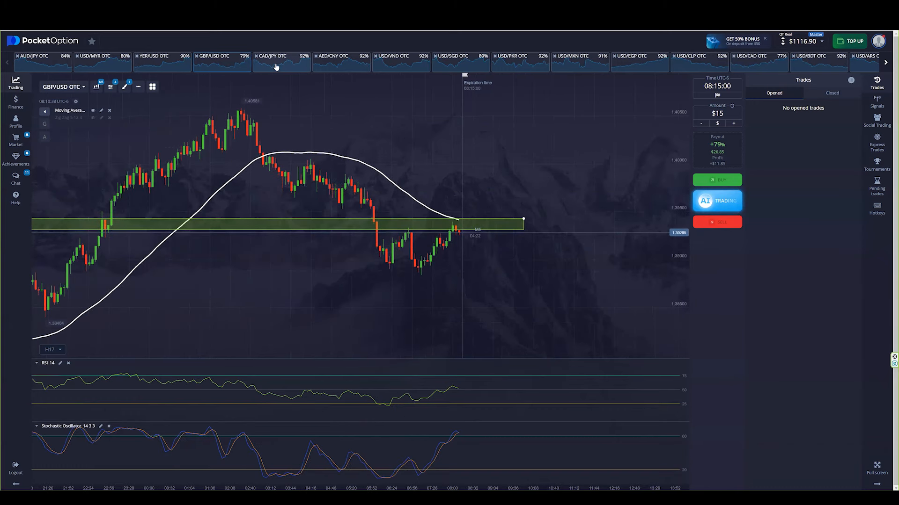
{"action": "left_click", "coordinate": [35, 60]}
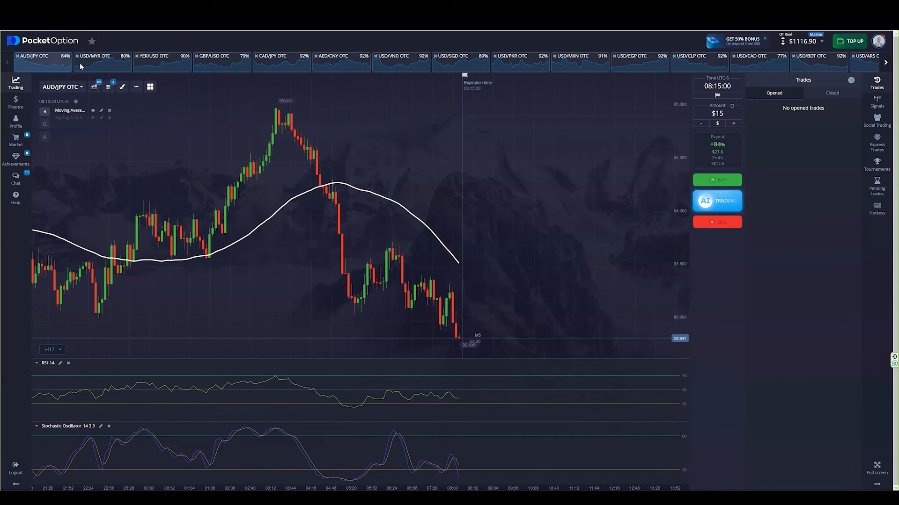
{"action": "left_click", "coordinate": [630, 60]}
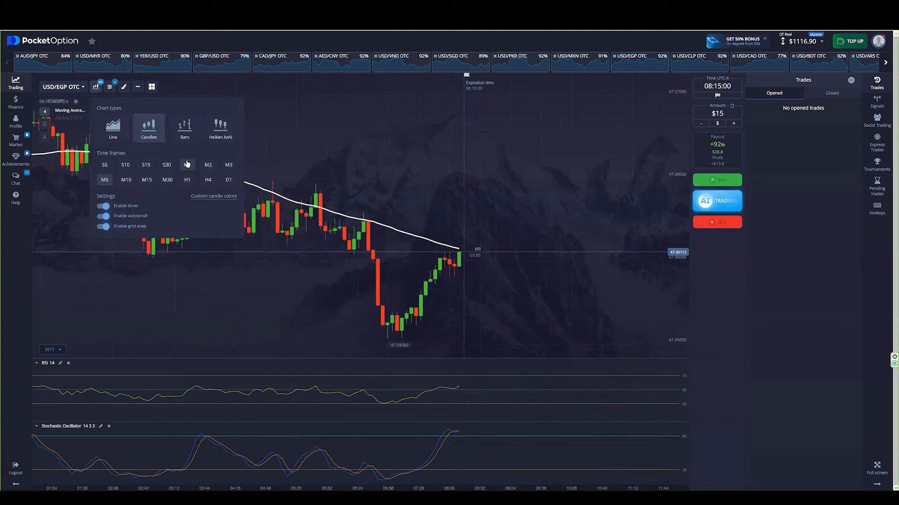
{"action": "left_click", "coordinate": [187, 164]}
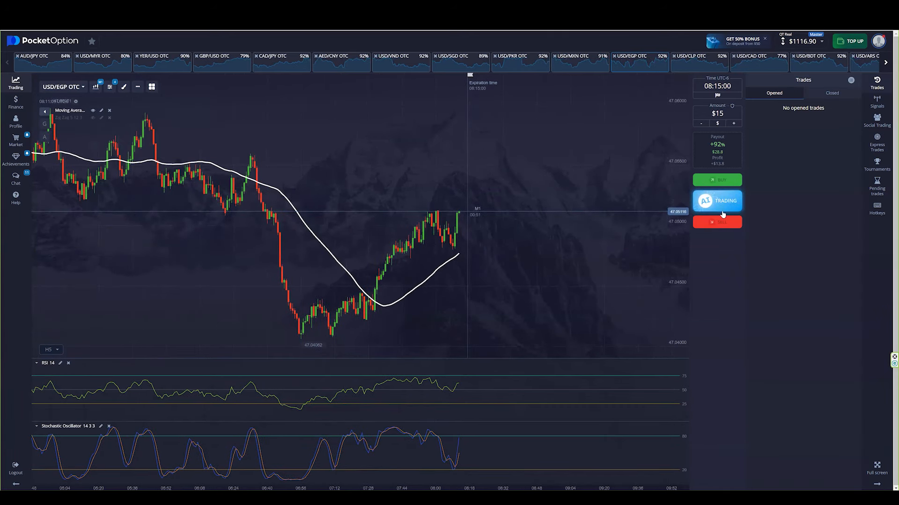
Step: Draw a green resistance zone near price and open three $15 USD/EGP sell trades expiring 08:15
{"action": "left_click", "coordinate": [716, 222]}
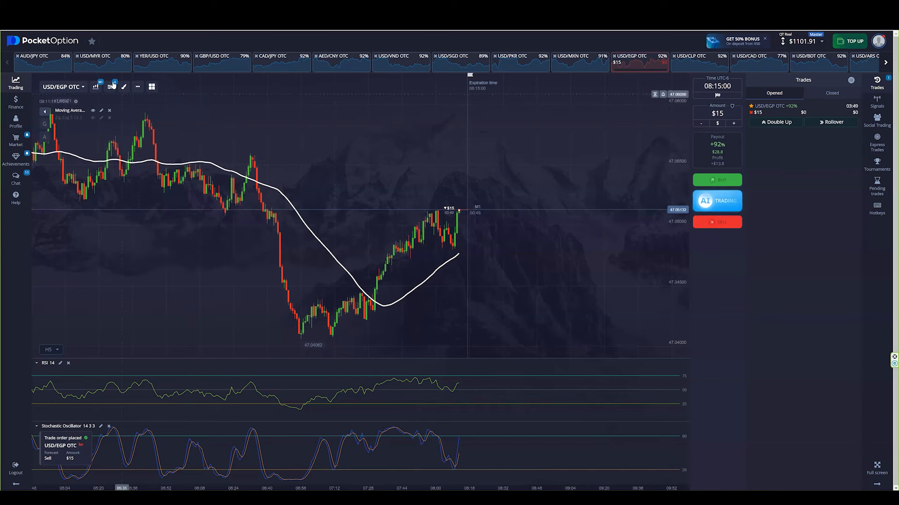
{"action": "left_click", "coordinate": [95, 86]}
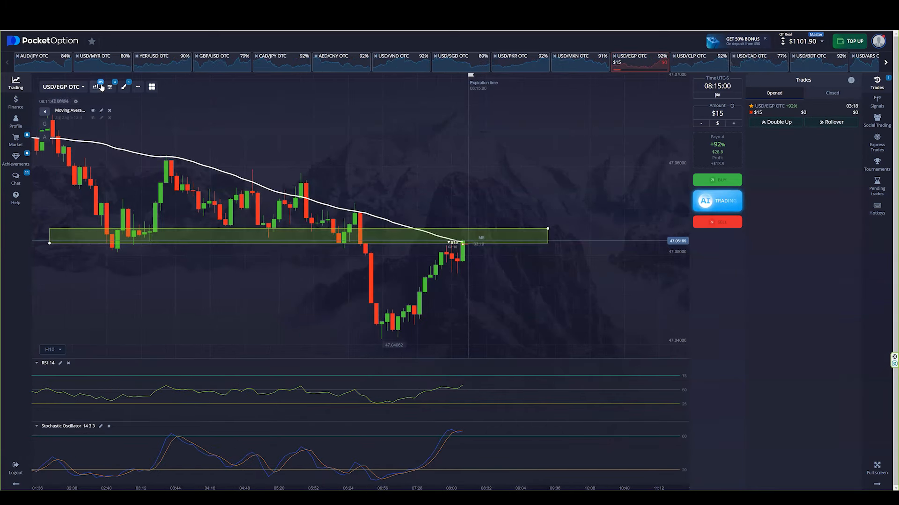
{"action": "left_click", "coordinate": [51, 349]}
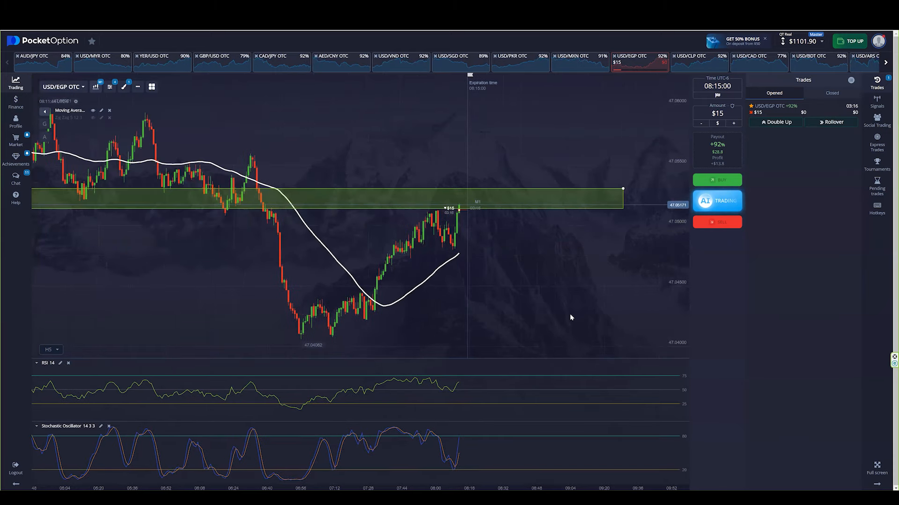
{"action": "left_click", "coordinate": [51, 349]}
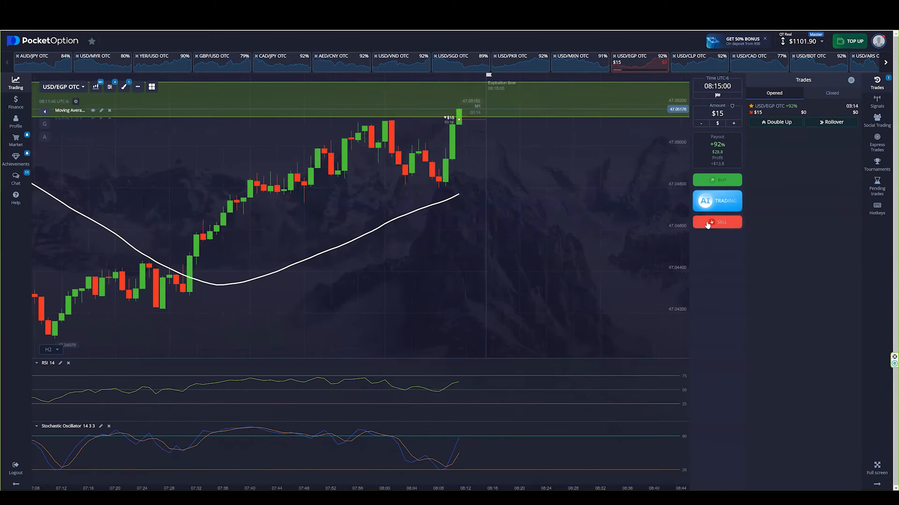
{"action": "left_click", "coordinate": [716, 223]}
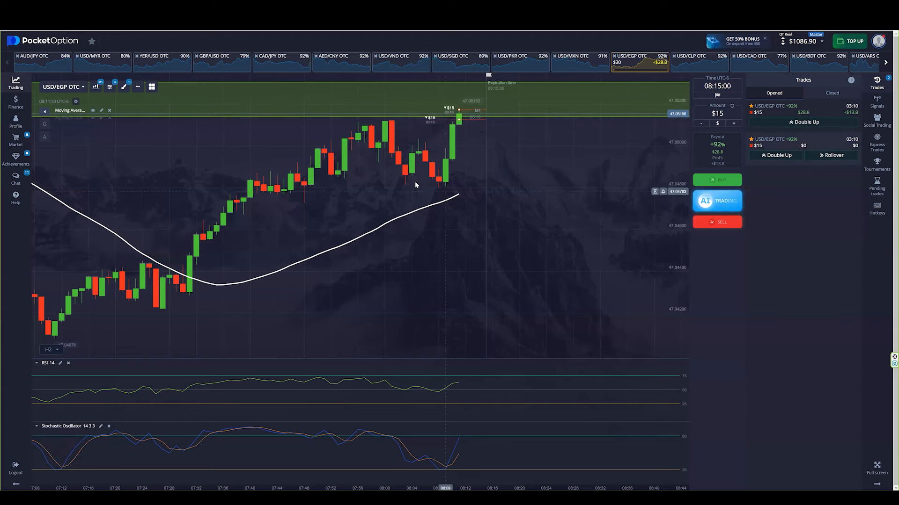
{"action": "left_click", "coordinate": [95, 86]}
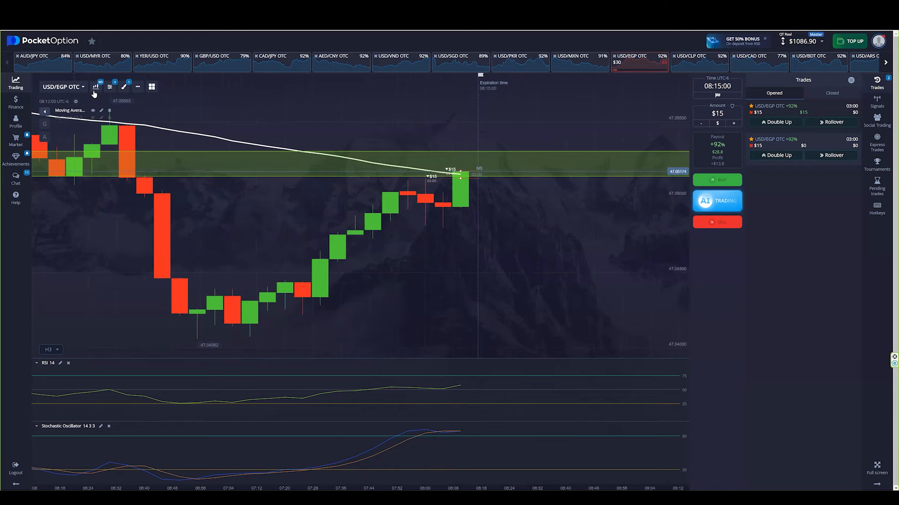
{"action": "left_click", "coordinate": [96, 86]}
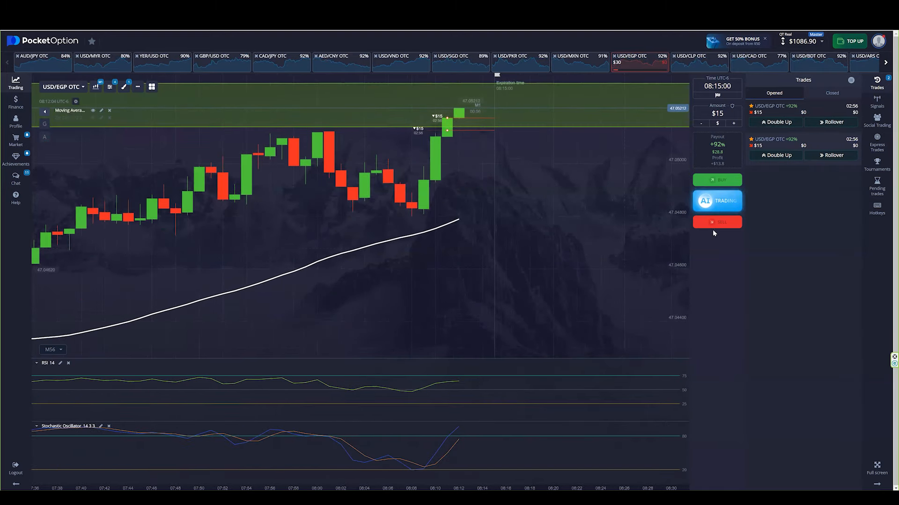
{"action": "left_click", "coordinate": [717, 222]}
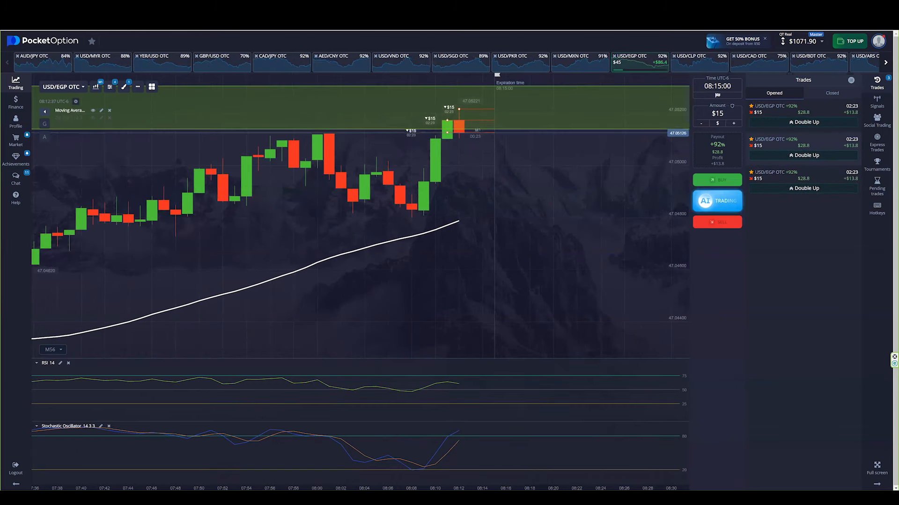
Step: Look up NZD/USD OTC, return to USD/EGP and mark a green zone at the moving-average pullback
{"action": "left_click", "coordinate": [63, 86]}
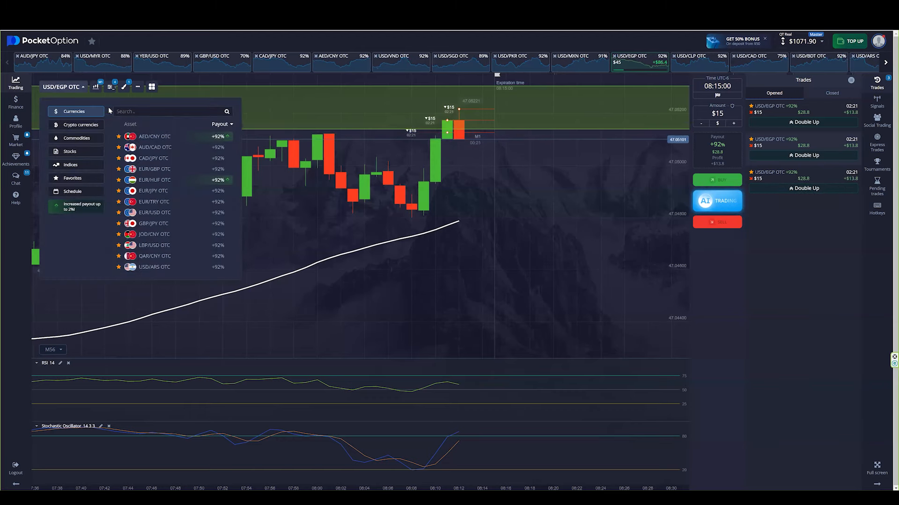
{"action": "type", "text": "nzdu"}
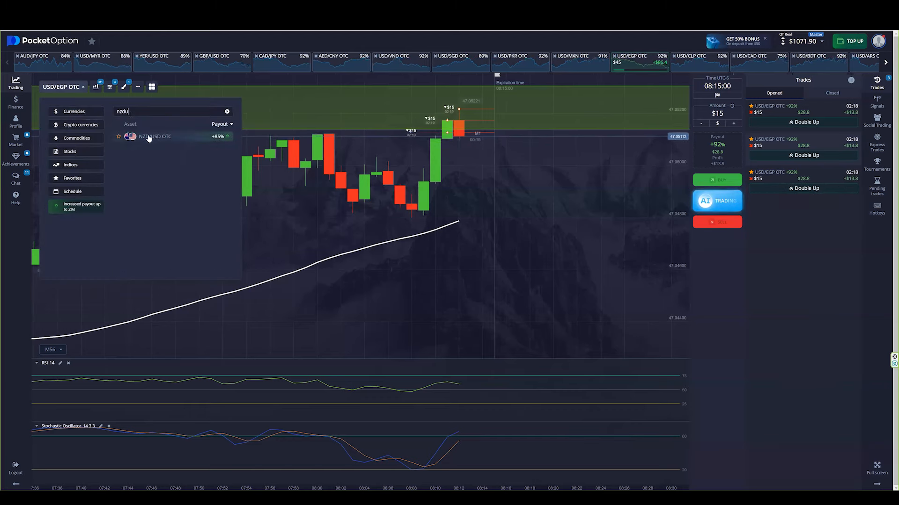
{"action": "left_click", "coordinate": [154, 137]}
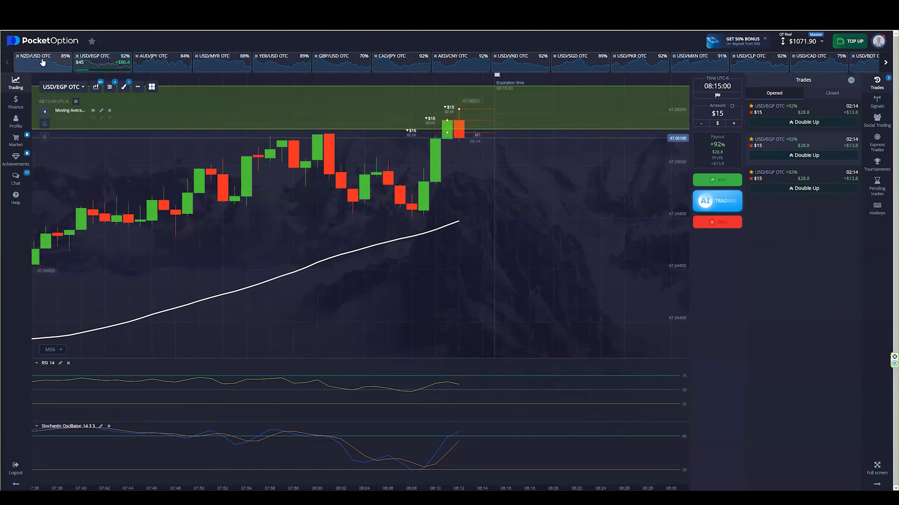
{"action": "left_click", "coordinate": [35, 55]}
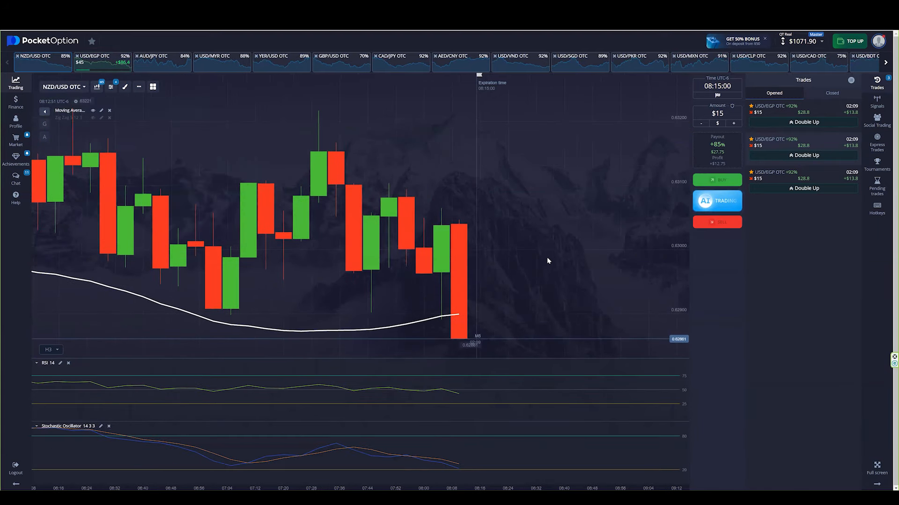
{"action": "left_click", "coordinate": [94, 59]}
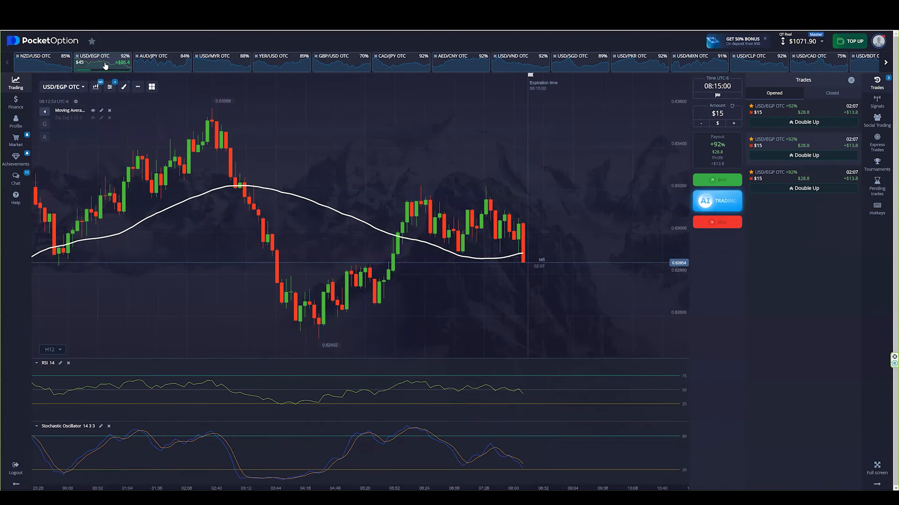
{"action": "left_click", "coordinate": [51, 349]}
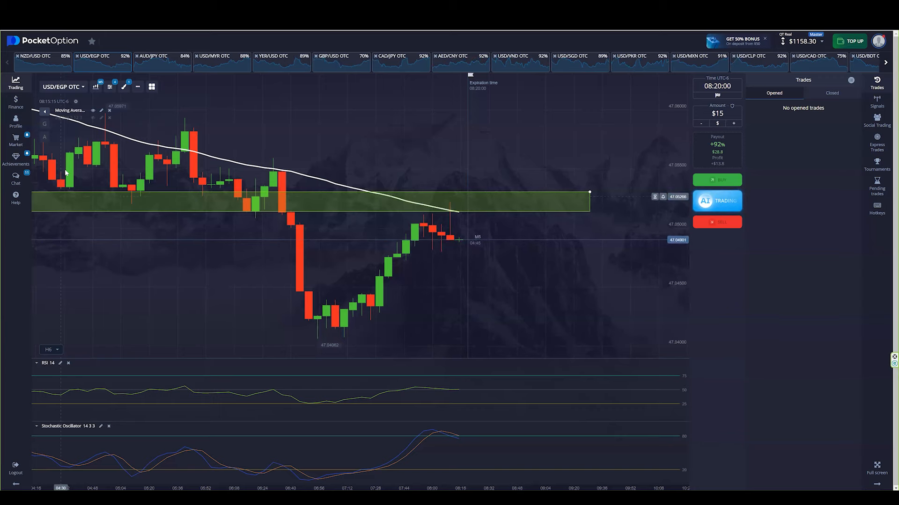
Step: Browse CAD/JPY, AUD/JPY and USD/CAD OTC charts, then settle on LBP/USD OTC
{"action": "left_click", "coordinate": [63, 86]}
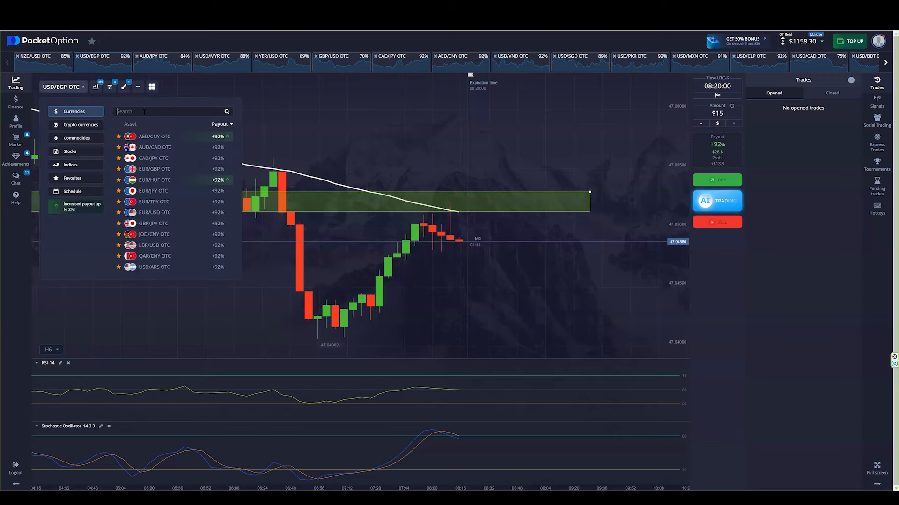
{"action": "left_click", "coordinate": [155, 158]}
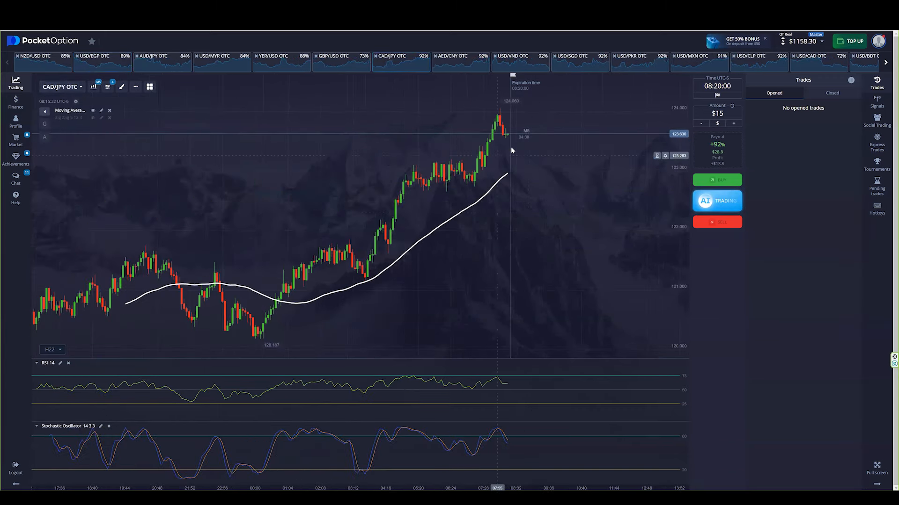
{"action": "left_click", "coordinate": [154, 60]}
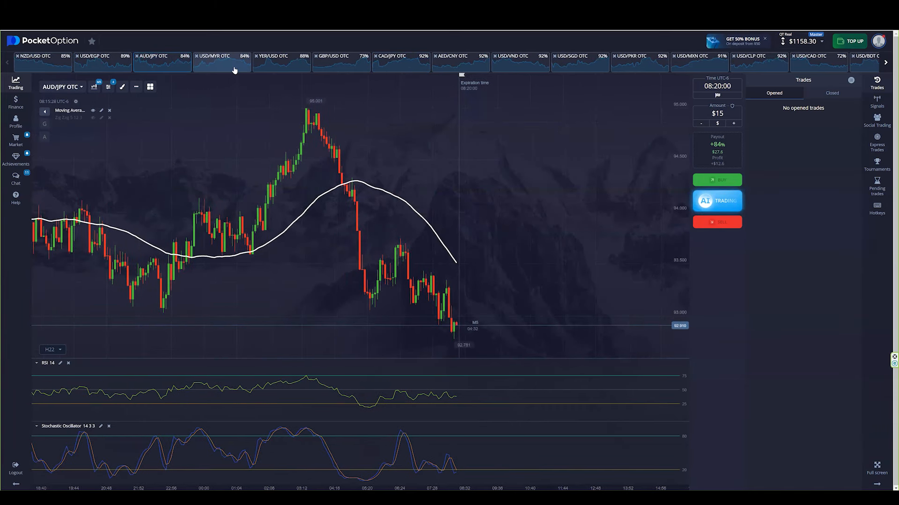
{"action": "left_click", "coordinate": [96, 86]}
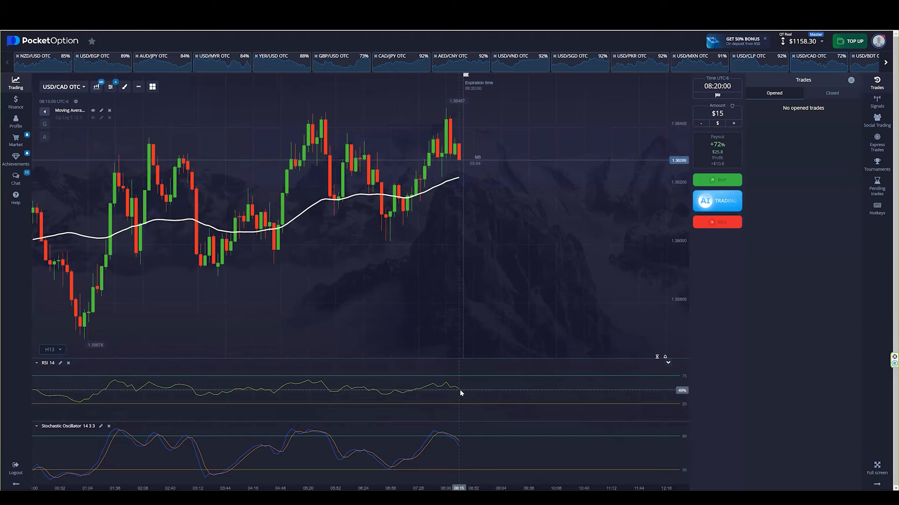
{"action": "left_click", "coordinate": [96, 86]}
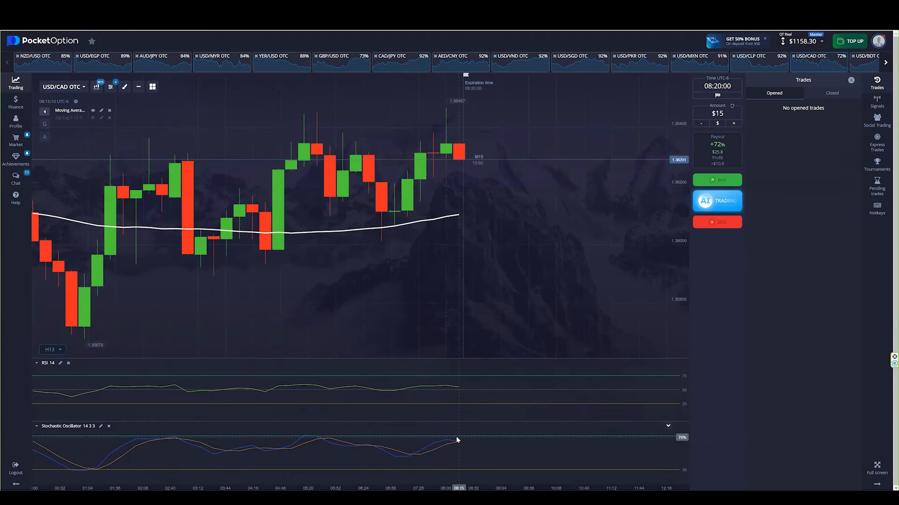
{"action": "mouse_move", "coordinate": [450, 159]}
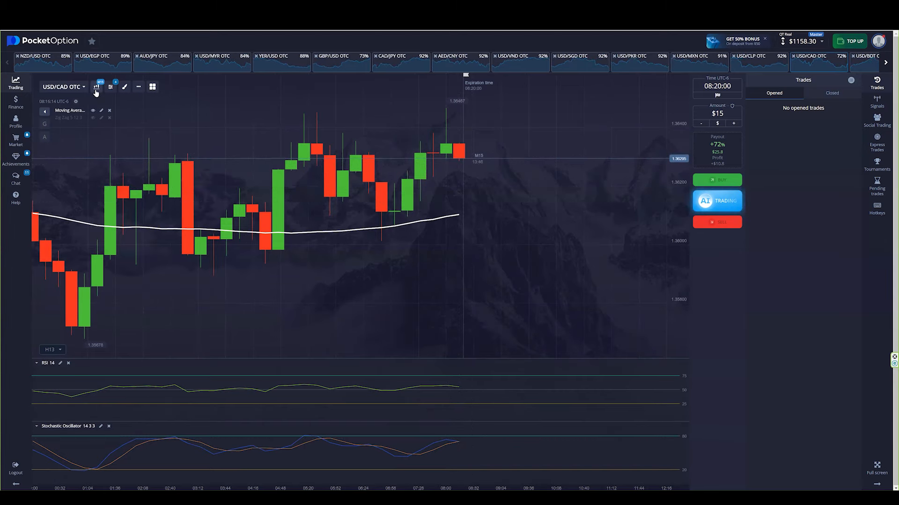
{"action": "left_click", "coordinate": [97, 86]}
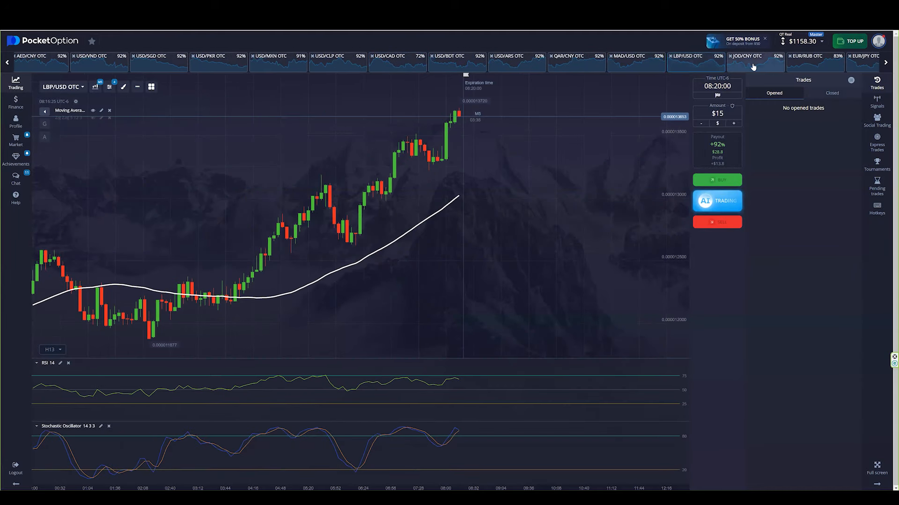
Step: Bring up the BHD/CNY OTC chart via USD/INR and draw a green zone over the recent consolidation
{"action": "left_click", "coordinate": [806, 62]}
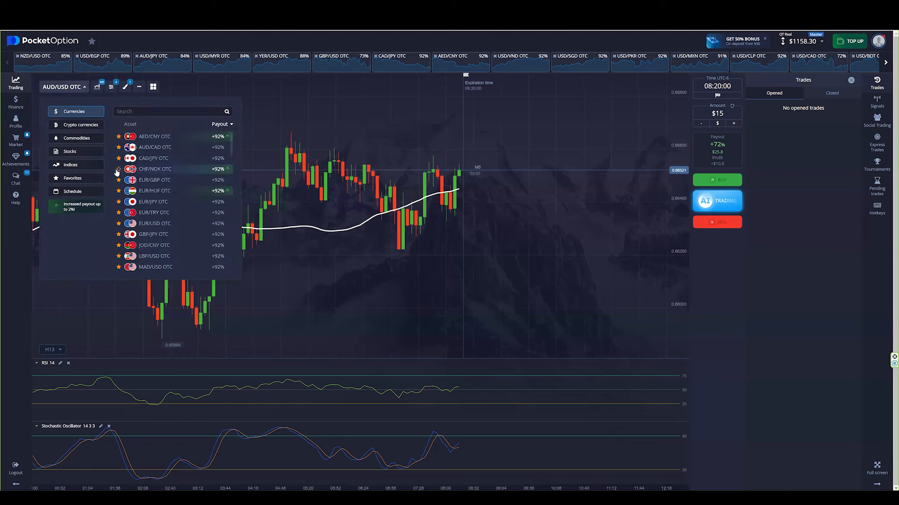
{"action": "scroll", "scroll_direction": "down", "scroll_amount": 3}
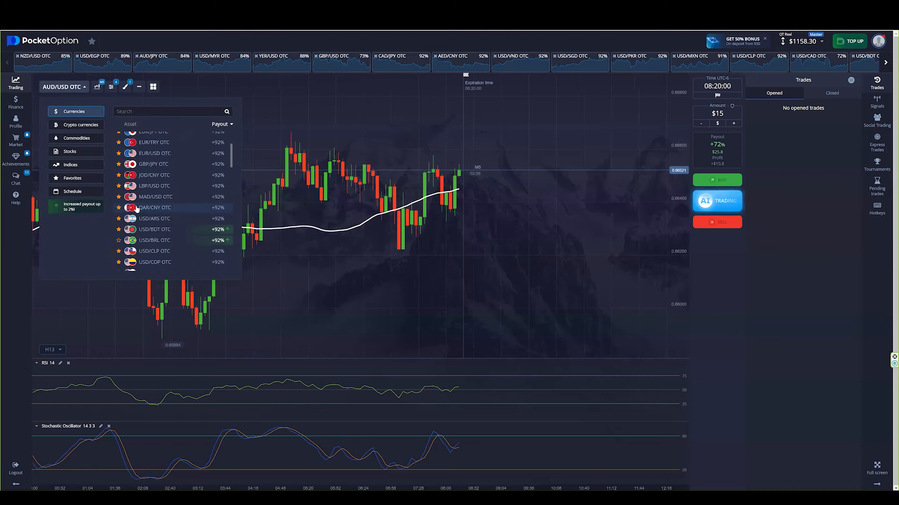
{"action": "scroll", "scroll_direction": "down", "scroll_amount": 3}
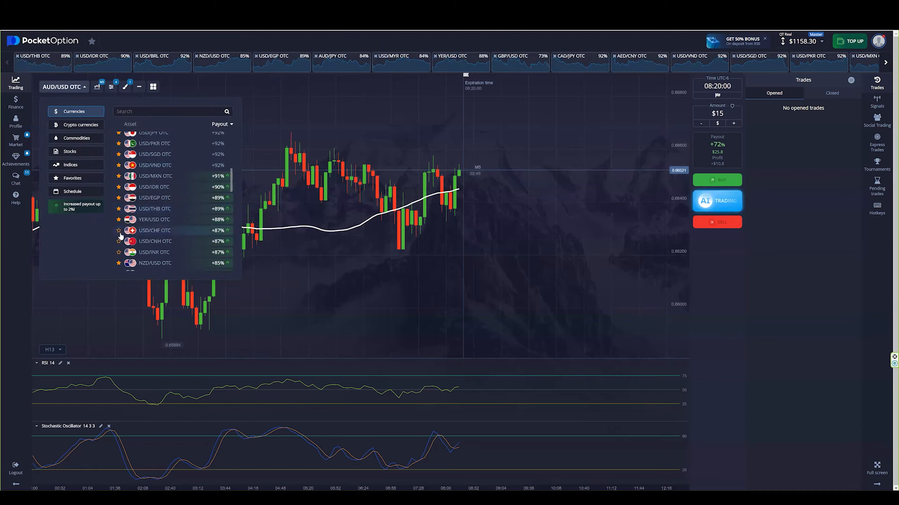
{"action": "left_click", "coordinate": [154, 252]}
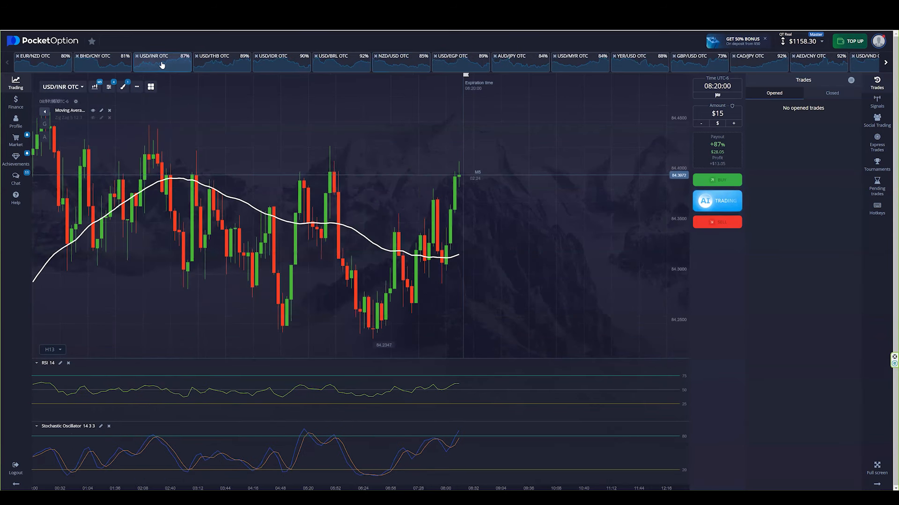
{"action": "left_click", "coordinate": [94, 60]}
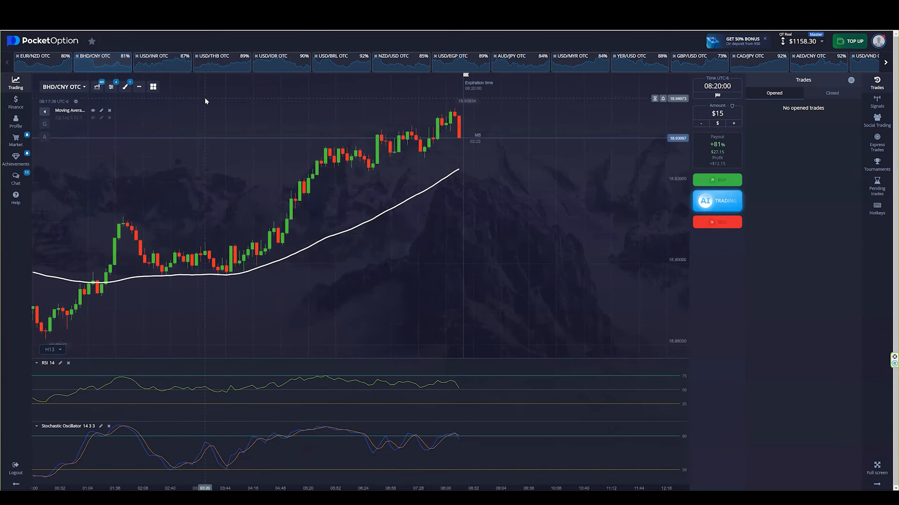
{"action": "left_click", "coordinate": [124, 86]}
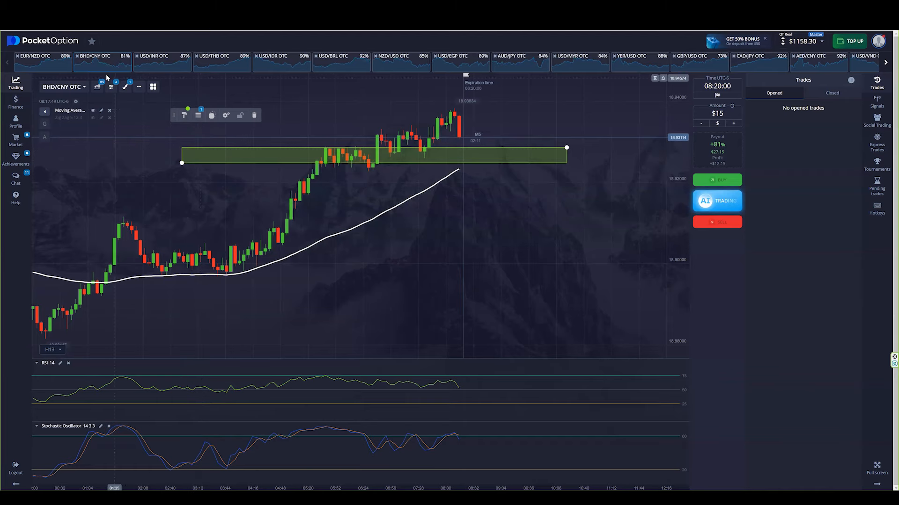
Step: Compare the BHD/CNY chart on M1 and M5 candles, ending back on 1-minute
{"action": "left_click", "coordinate": [97, 86]}
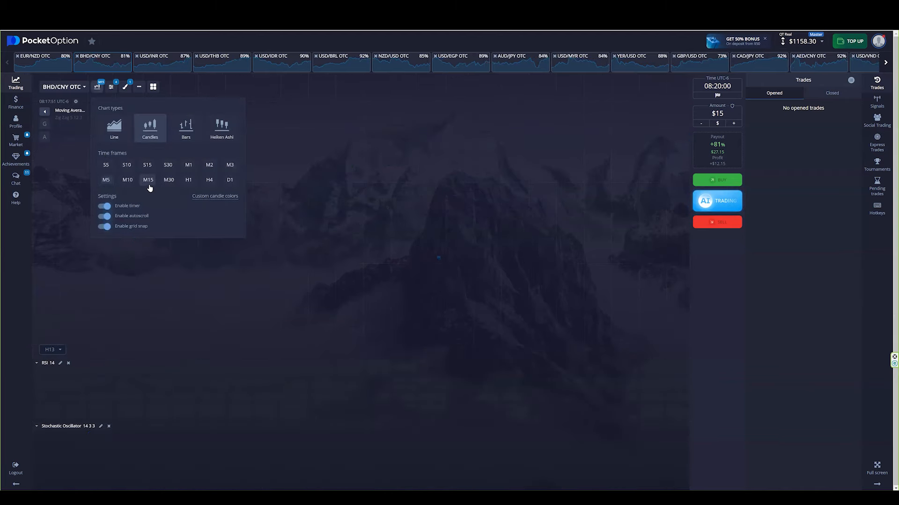
{"action": "left_click", "coordinate": [230, 180]}
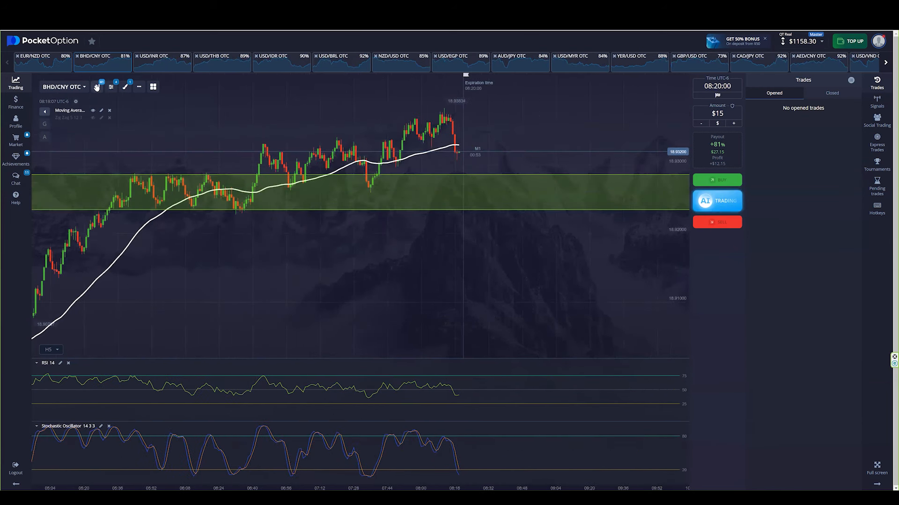
{"action": "left_click", "coordinate": [96, 86]}
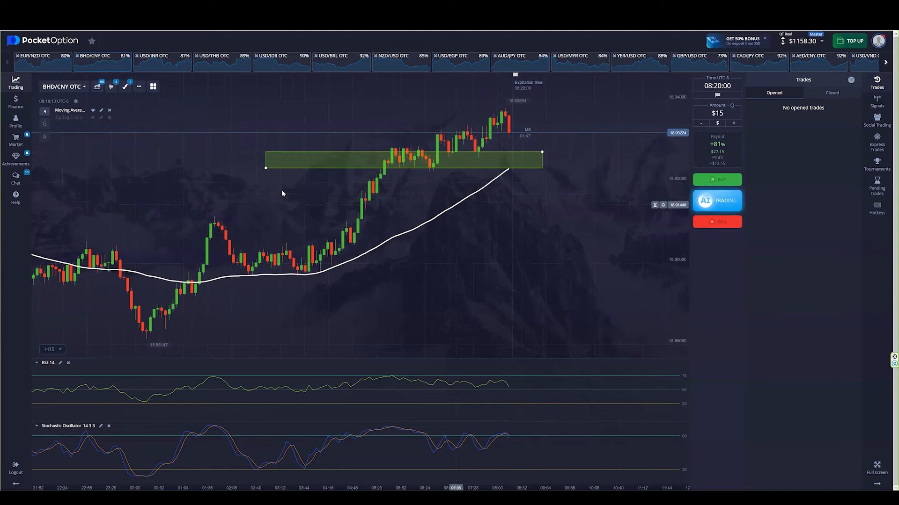
{"action": "left_click", "coordinate": [96, 86]}
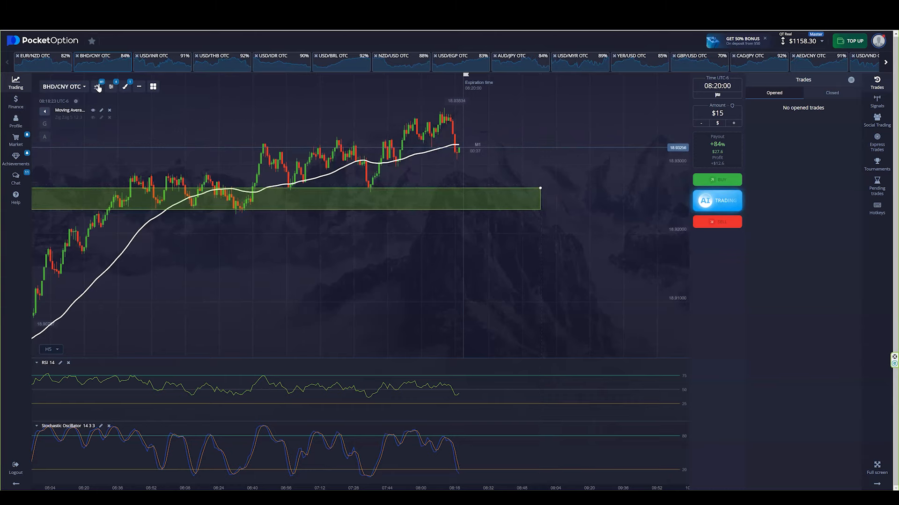
Step: Review CAD/JPY history and the BHD/CNY OTC chart, flipping between the two
{"action": "left_click", "coordinate": [97, 87]}
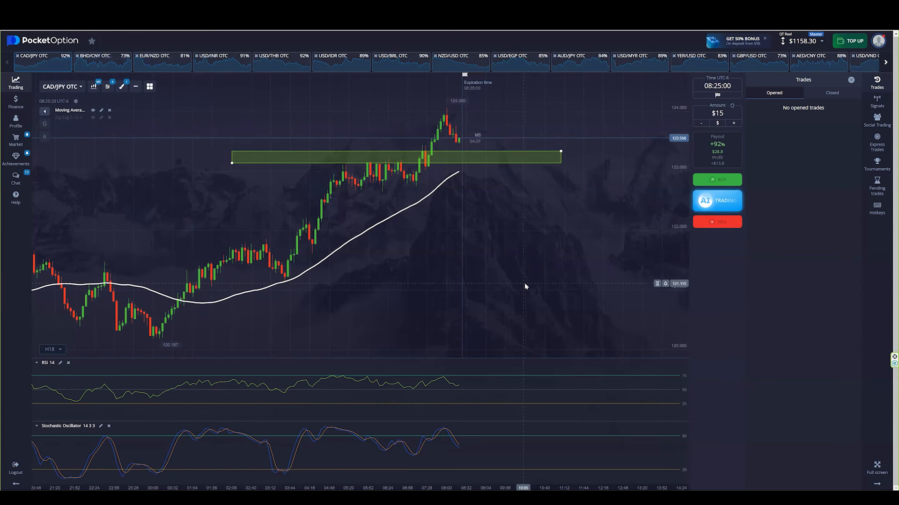
{"action": "mouse_move", "coordinate": [483, 293]}
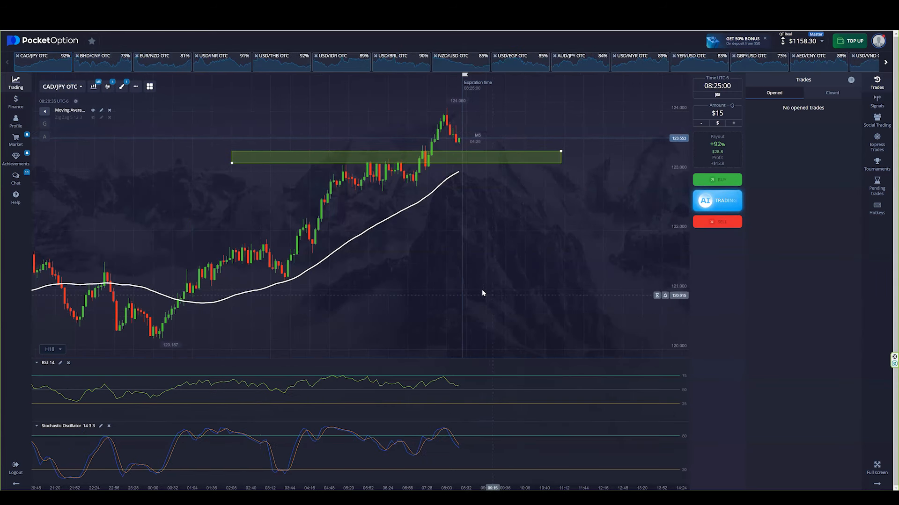
{"action": "left_click", "coordinate": [50, 349]}
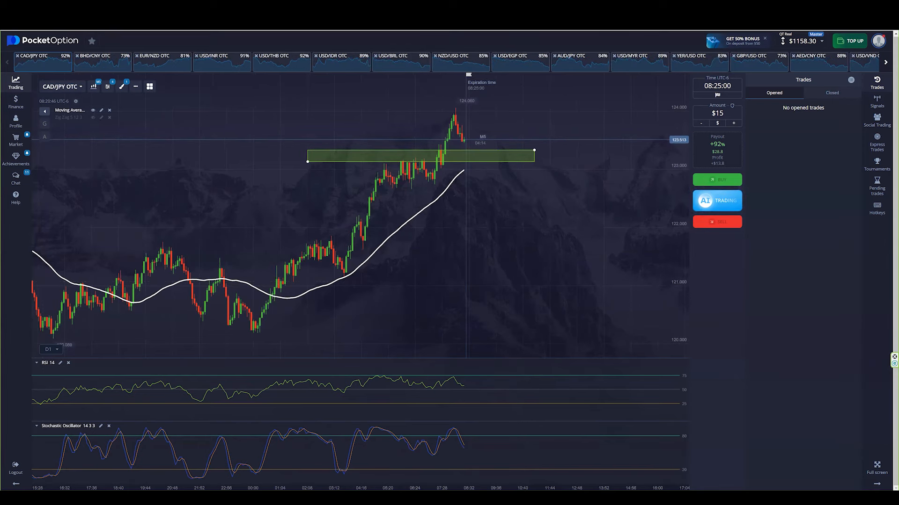
{"action": "left_click", "coordinate": [95, 56]}
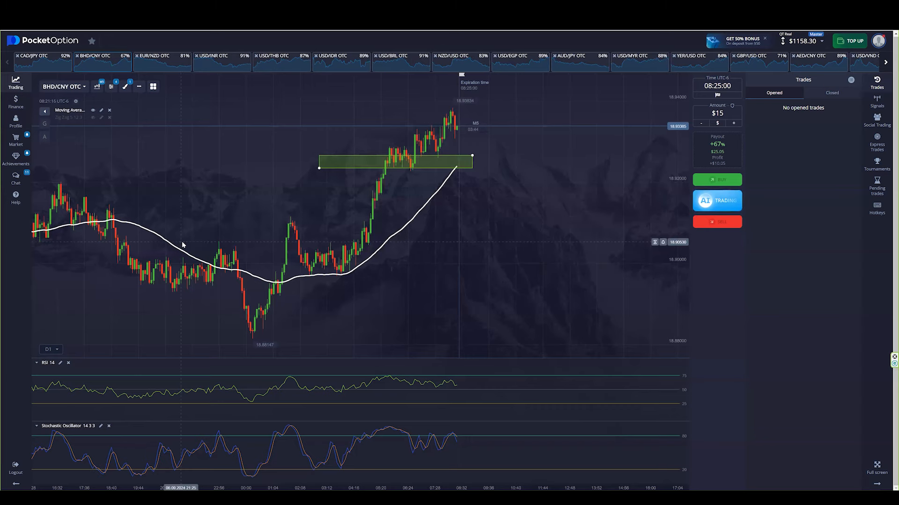
{"action": "mouse_move", "coordinate": [57, 67]}
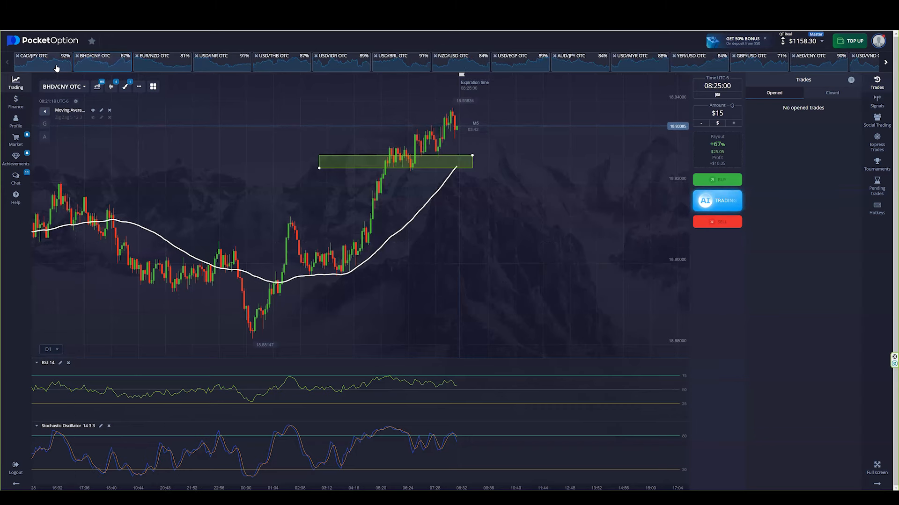
{"action": "left_click", "coordinate": [33, 60]}
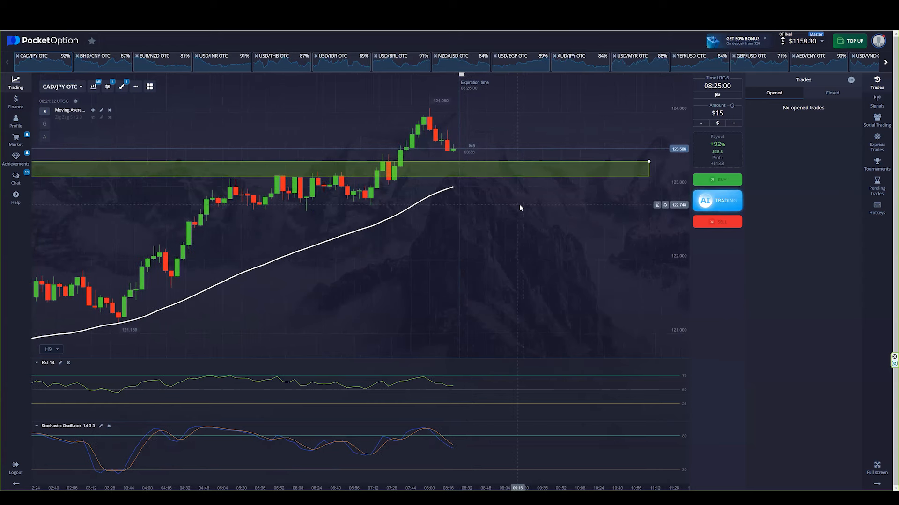
{"action": "mouse_move", "coordinate": [462, 157]}
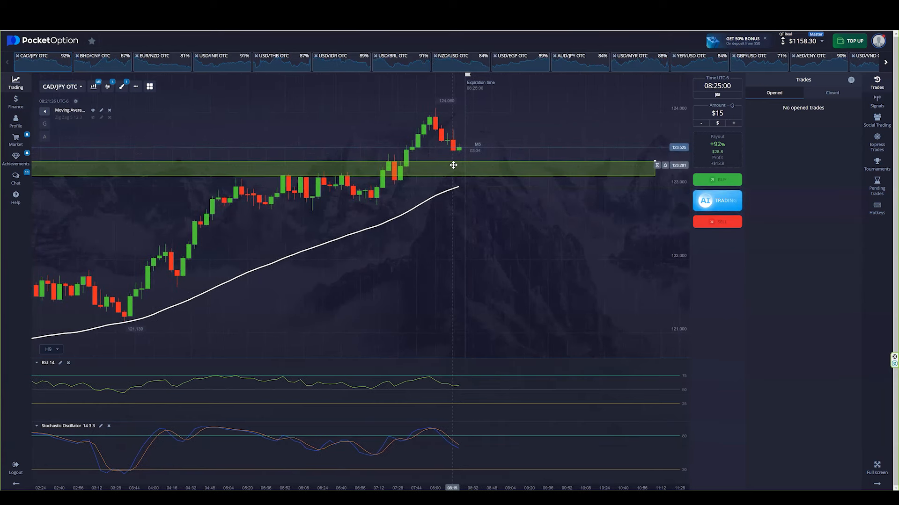
{"action": "left_click", "coordinate": [49, 349]}
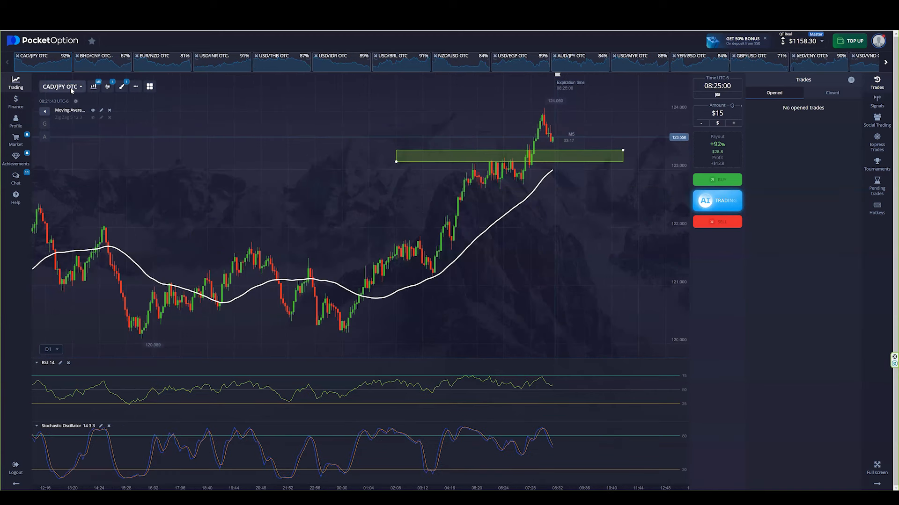
Step: Cycle through EUR/NZD, USD/INR, USD/THB, USD/IDR, NZD/USD and AUD/USD, ending on BHD/CNY OTC
{"action": "left_click", "coordinate": [61, 86]}
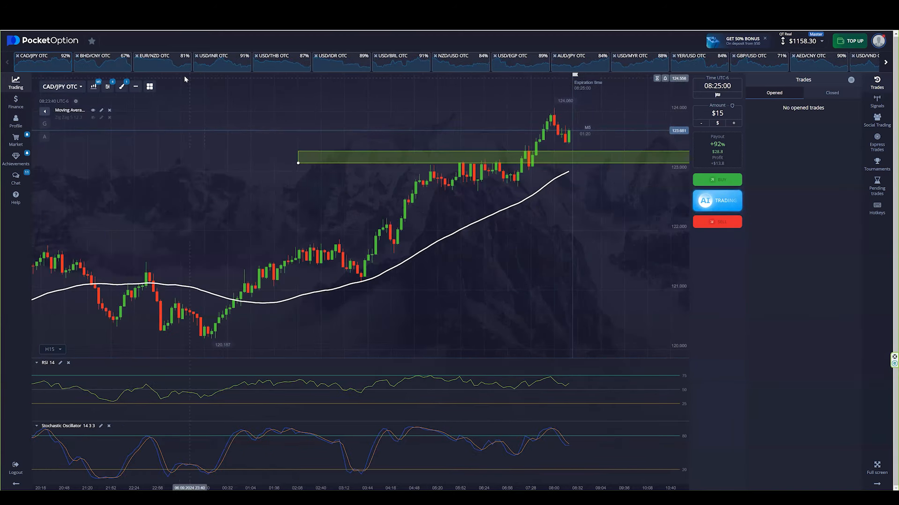
{"action": "left_click", "coordinate": [153, 55]}
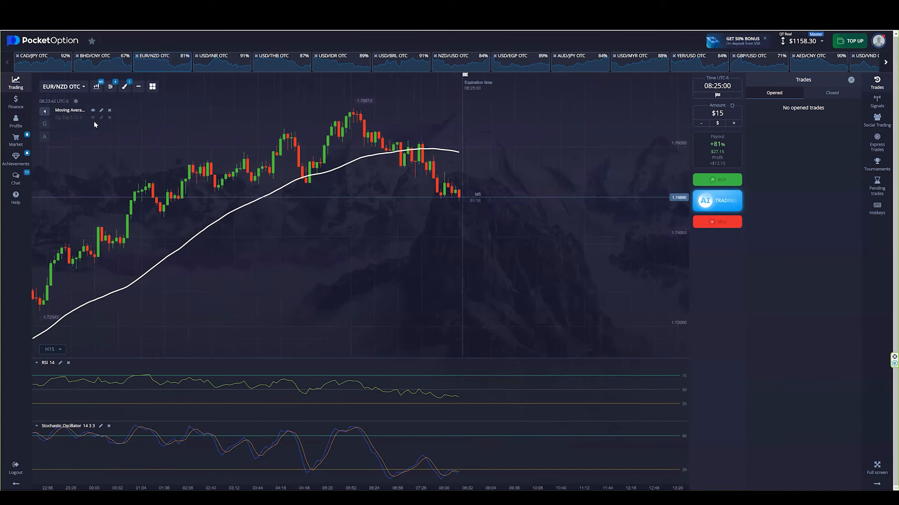
{"action": "left_click", "coordinate": [213, 60]}
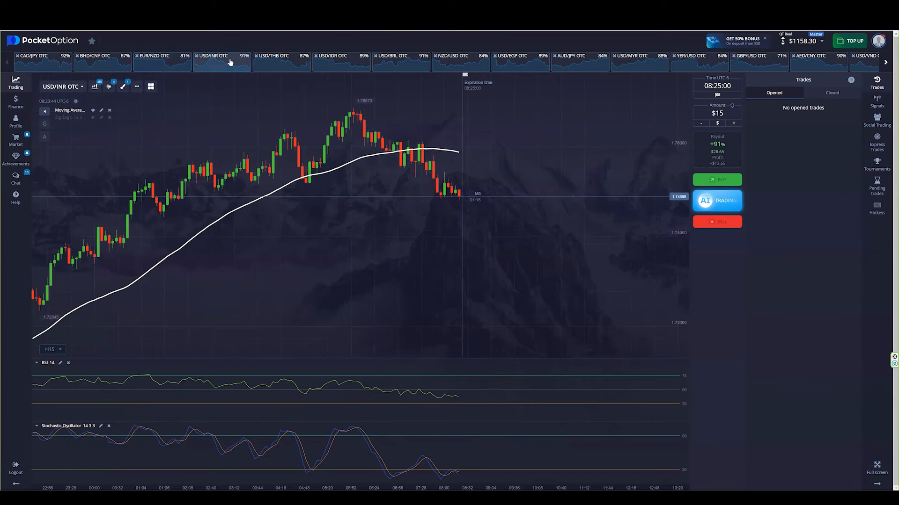
{"action": "left_click", "coordinate": [273, 59]}
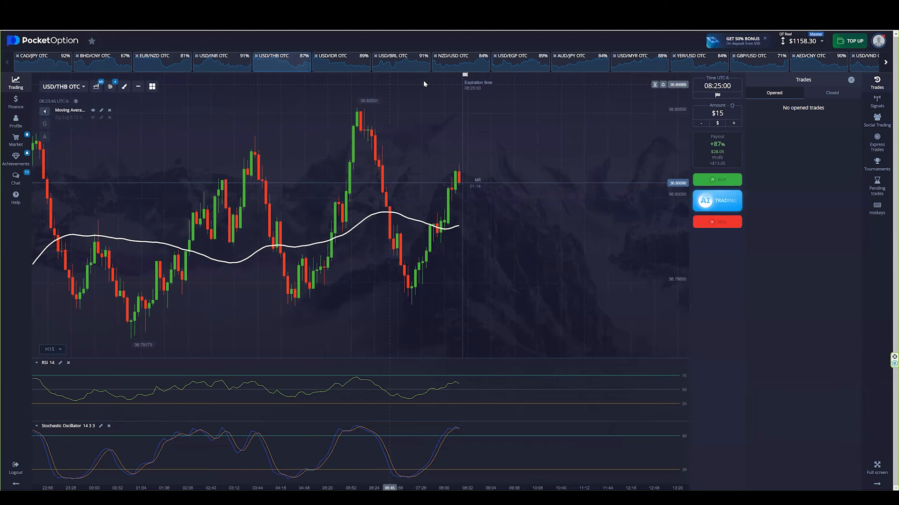
{"action": "left_click", "coordinate": [331, 60]}
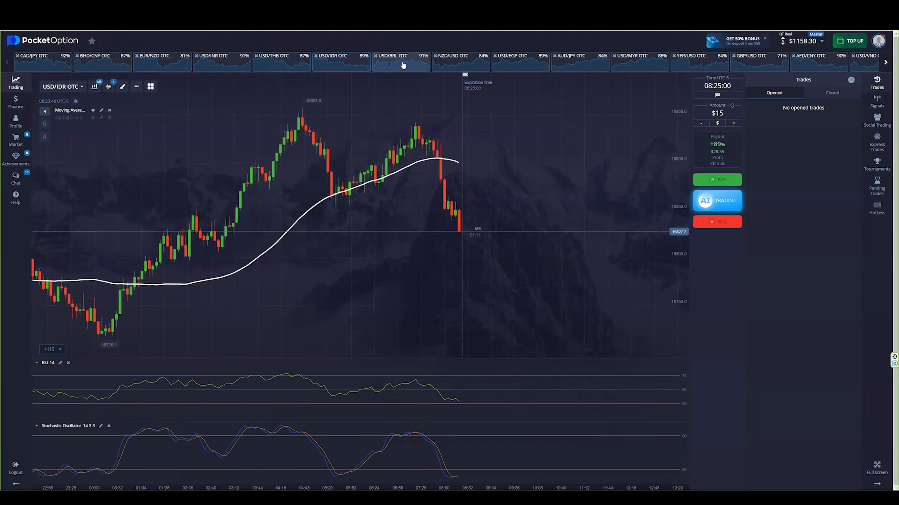
{"action": "left_click", "coordinate": [452, 55]}
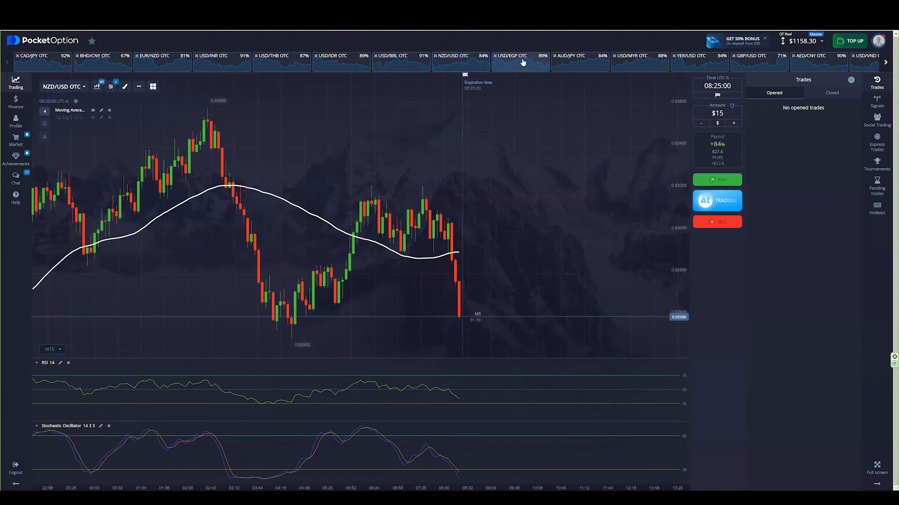
{"action": "left_click", "coordinate": [8, 62]}
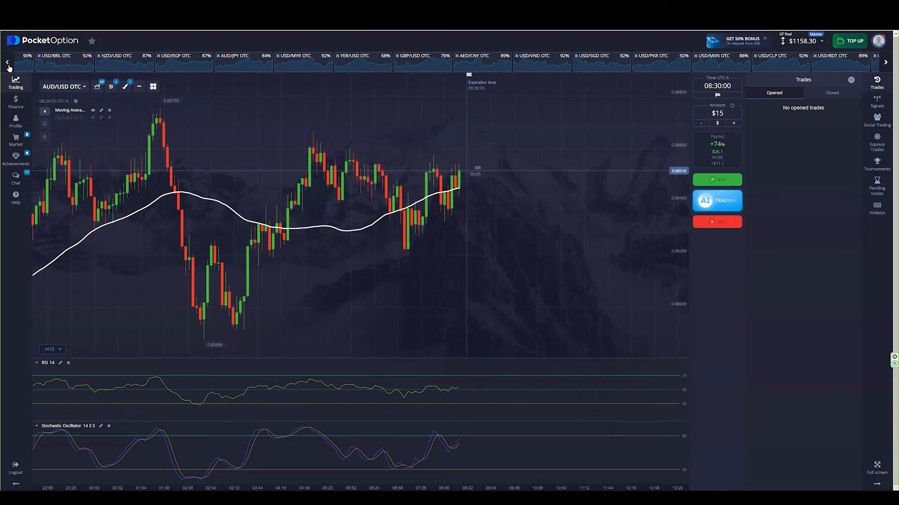
{"action": "left_click", "coordinate": [93, 58]}
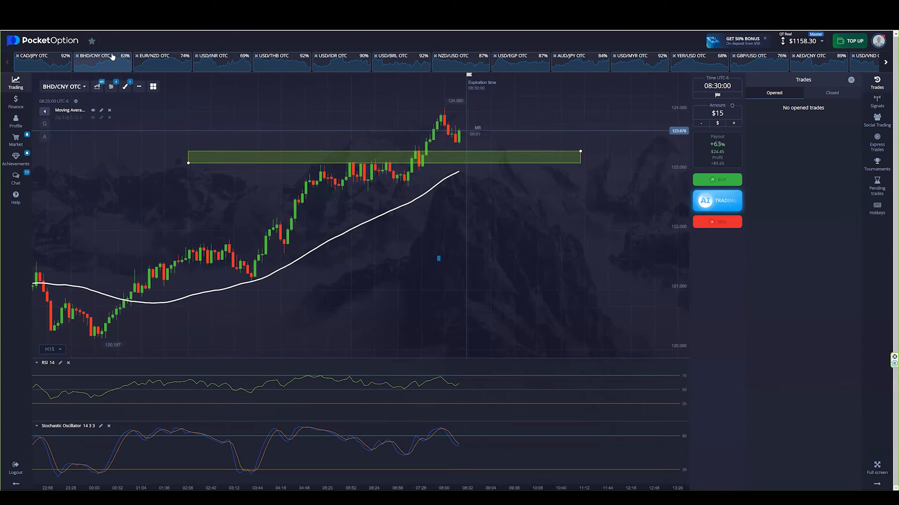
Step: Check EUR/NZD and search EUR/TRY, then bring up the CAD/JPY OTC chart with its zone
{"action": "left_click", "coordinate": [160, 55]}
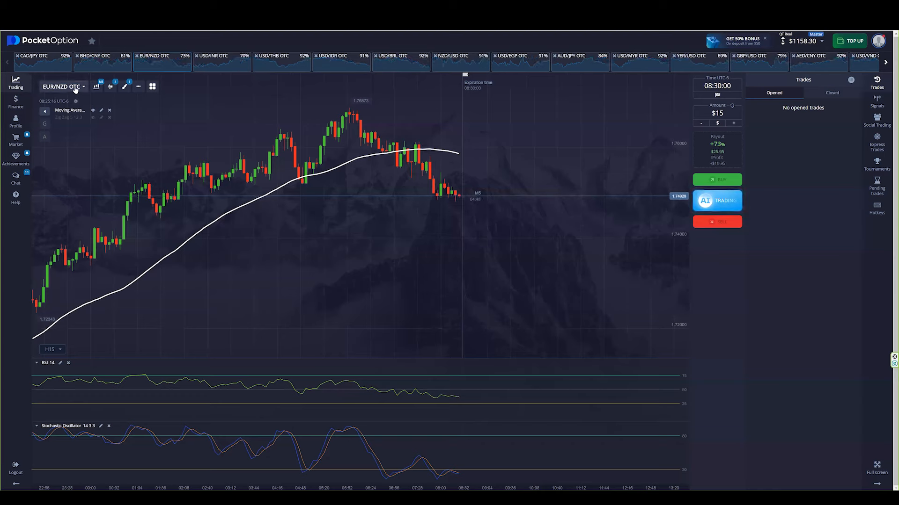
{"action": "left_click", "coordinate": [62, 86]}
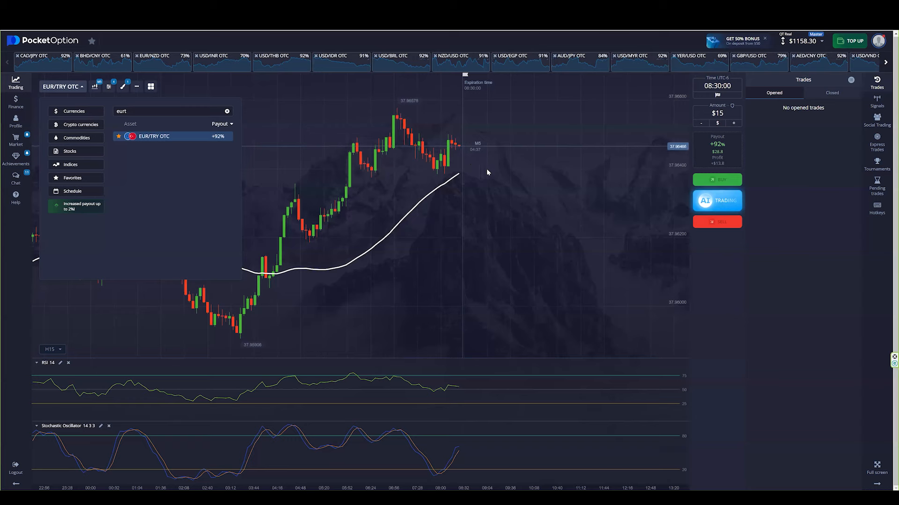
{"action": "mouse_move", "coordinate": [461, 183]}
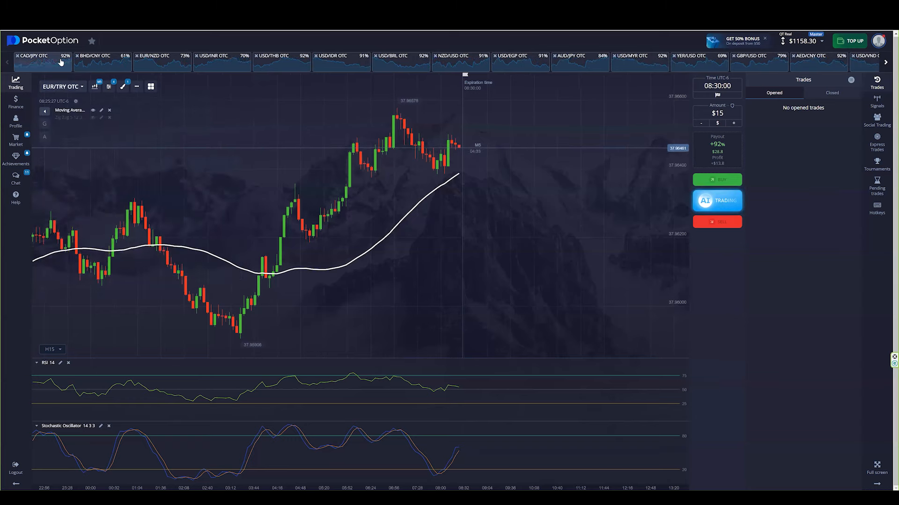
{"action": "left_click", "coordinate": [32, 55]}
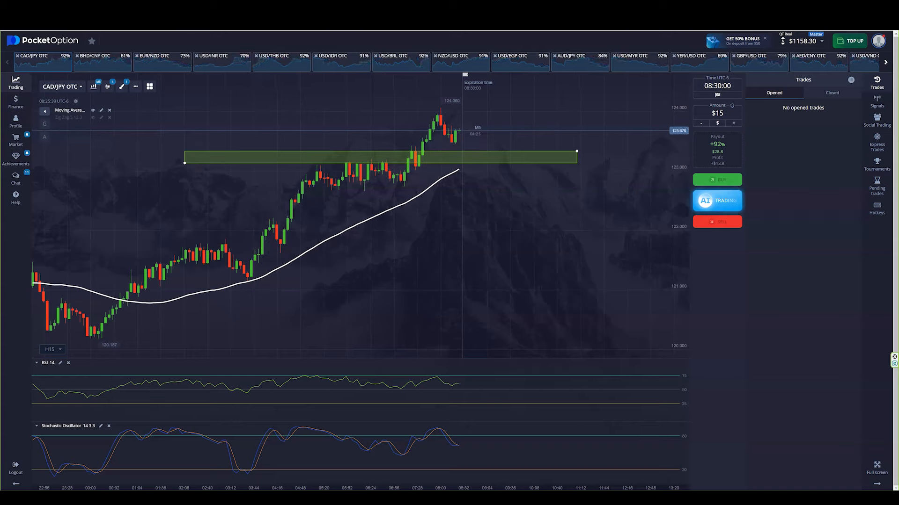
Step: Show the AUD/JPY OTC chart as one-minute candles with its green sell zone in view
{"action": "left_click", "coordinate": [570, 55]}
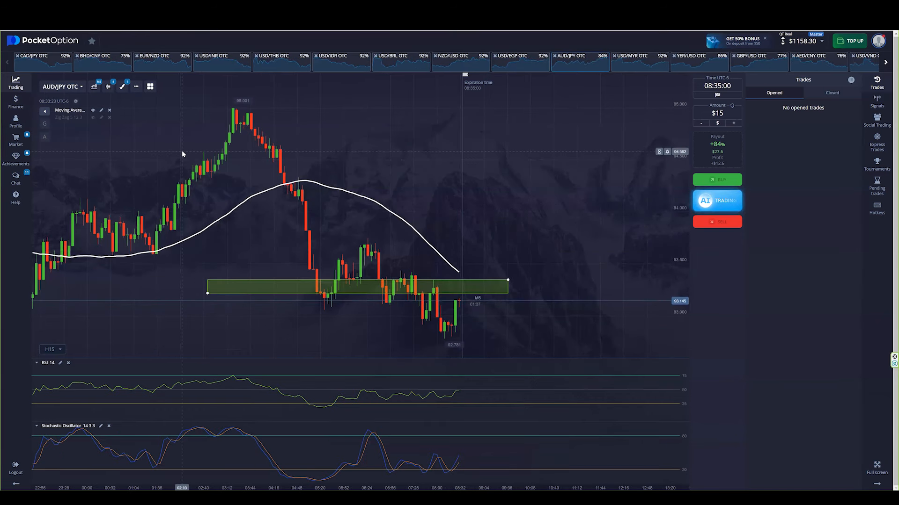
{"action": "mouse_move", "coordinate": [416, 171]}
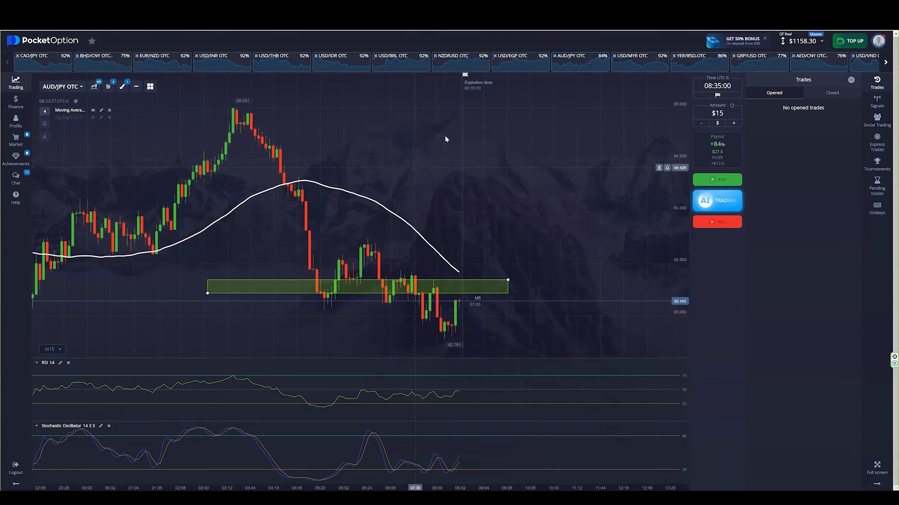
{"action": "left_click", "coordinate": [50, 349]}
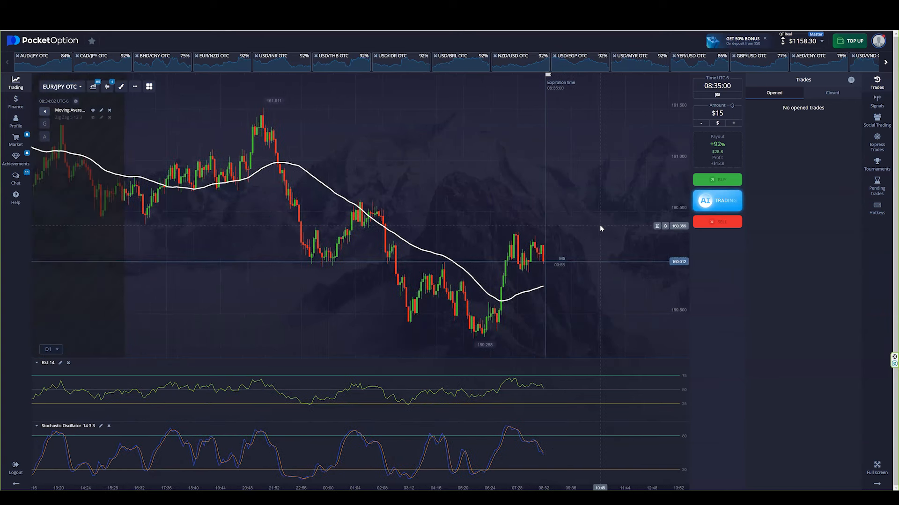
{"action": "left_click", "coordinate": [93, 86]}
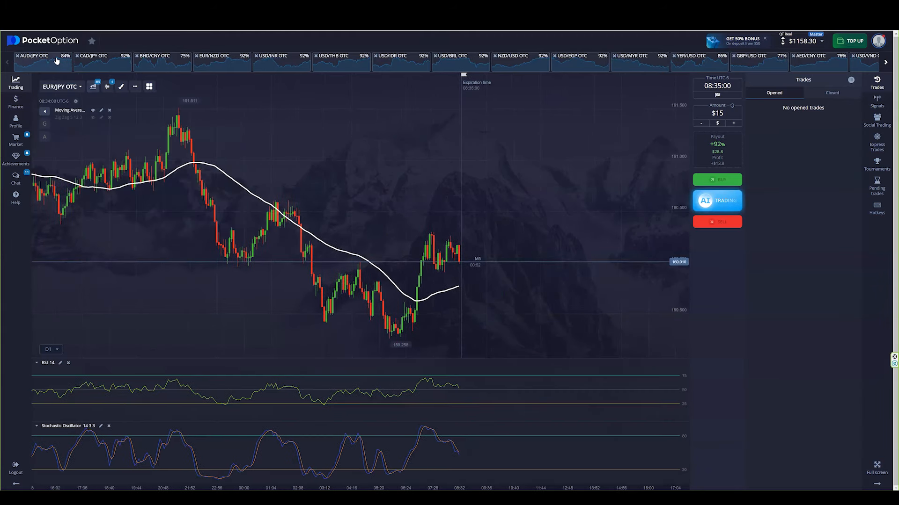
{"action": "left_click", "coordinate": [33, 55]}
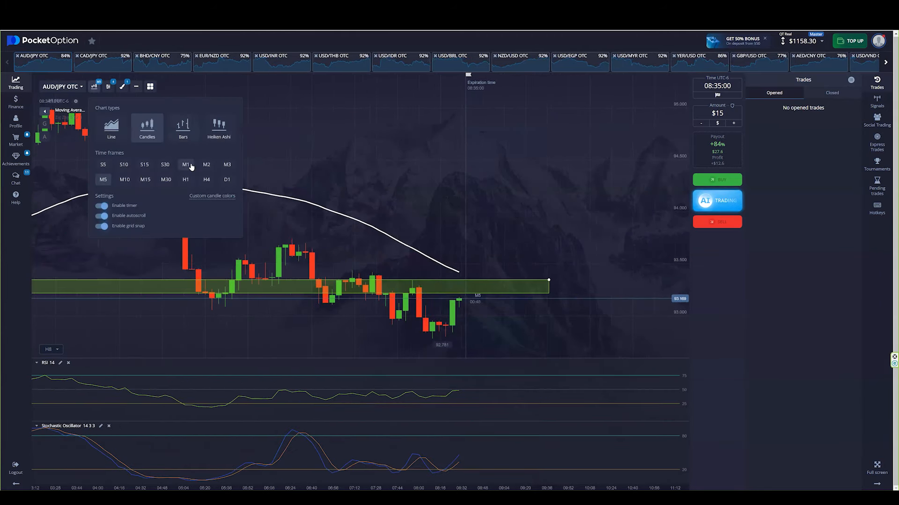
{"action": "left_click", "coordinate": [186, 164]}
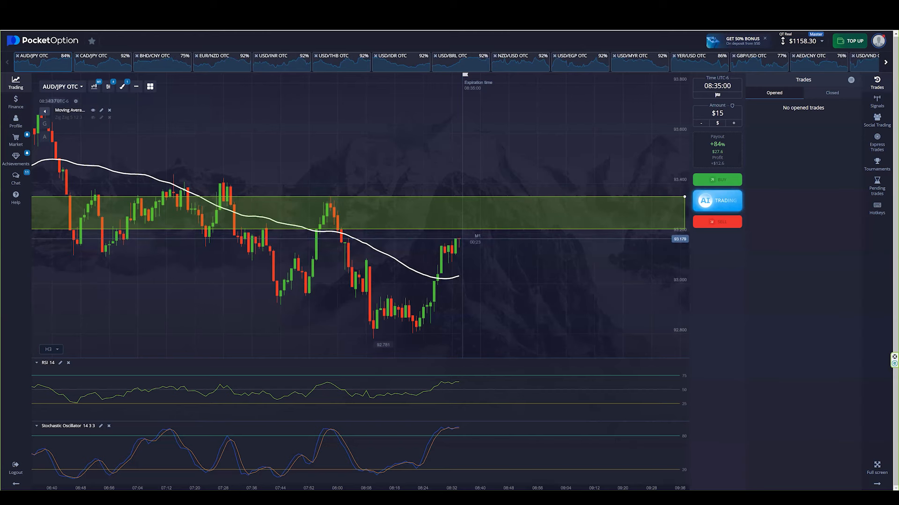
Step: Open two $15 AUD/JPY OTC sell trades expiring 08:40 from the drawn zone
{"action": "left_click", "coordinate": [716, 222]}
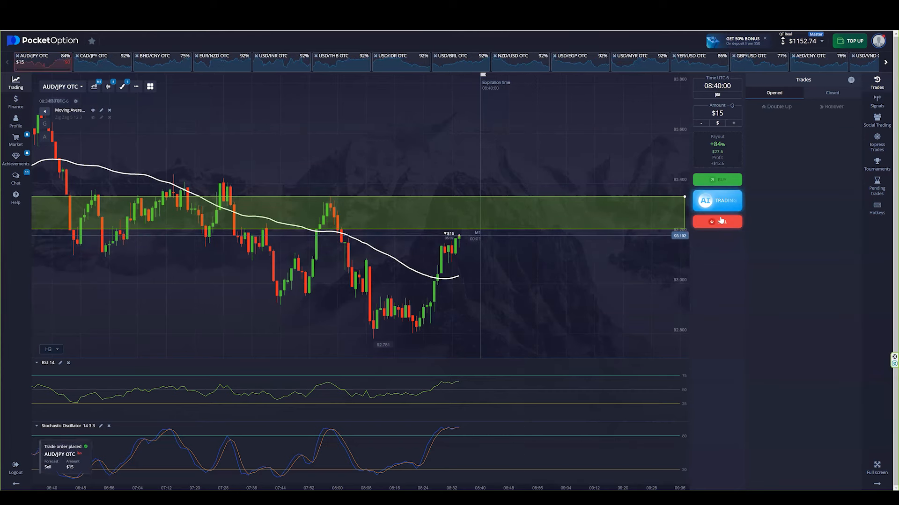
{"action": "left_click", "coordinate": [716, 222]}
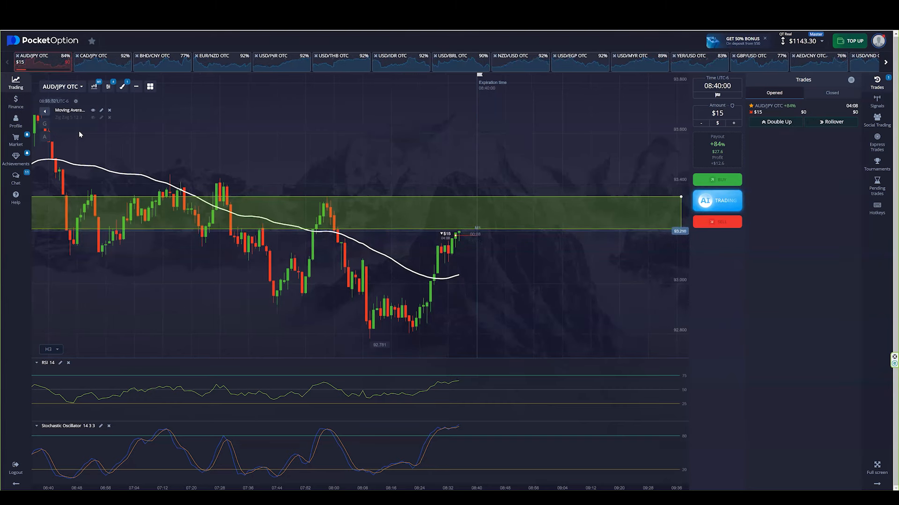
{"action": "left_click", "coordinate": [716, 222]}
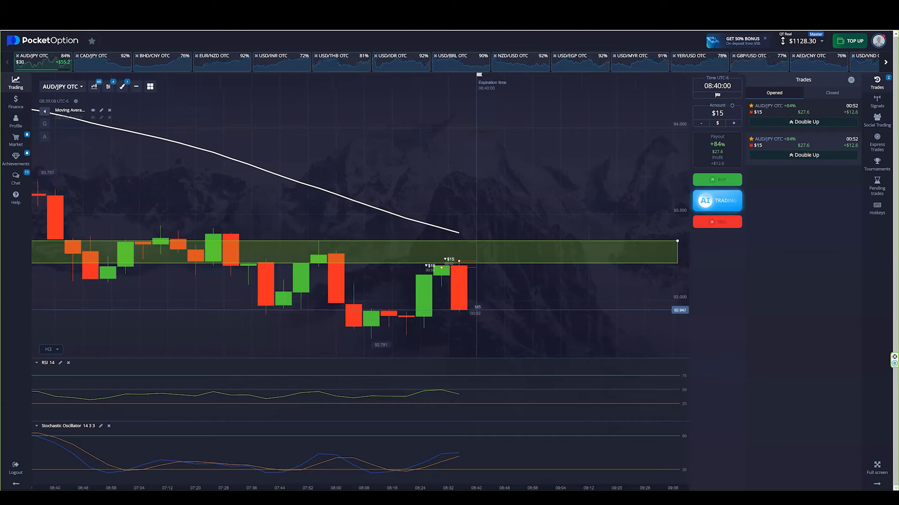
{"action": "mouse_move", "coordinate": [130, 107]}
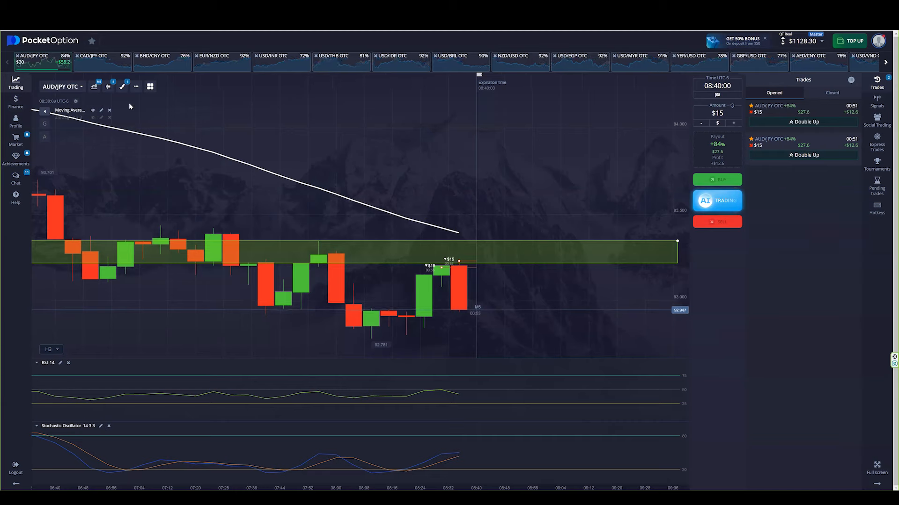
{"action": "left_click", "coordinate": [16, 179]}
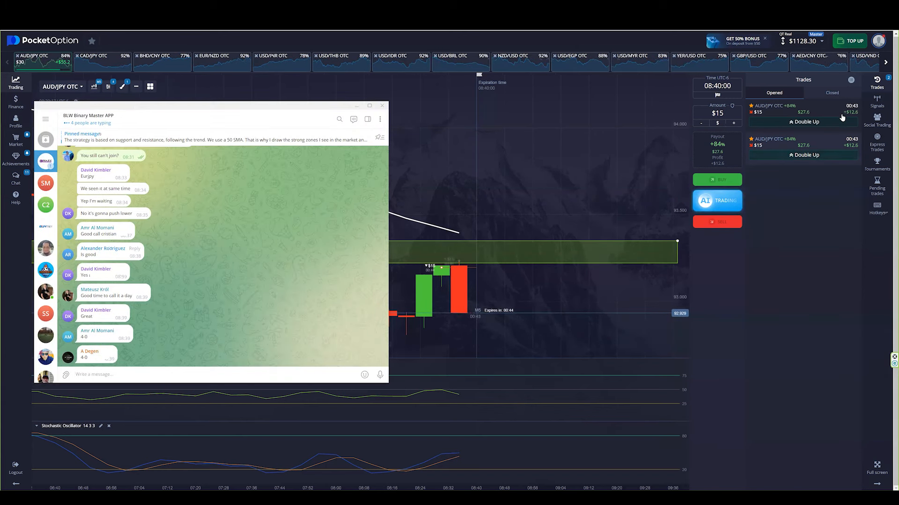
{"action": "left_click", "coordinate": [831, 93]}
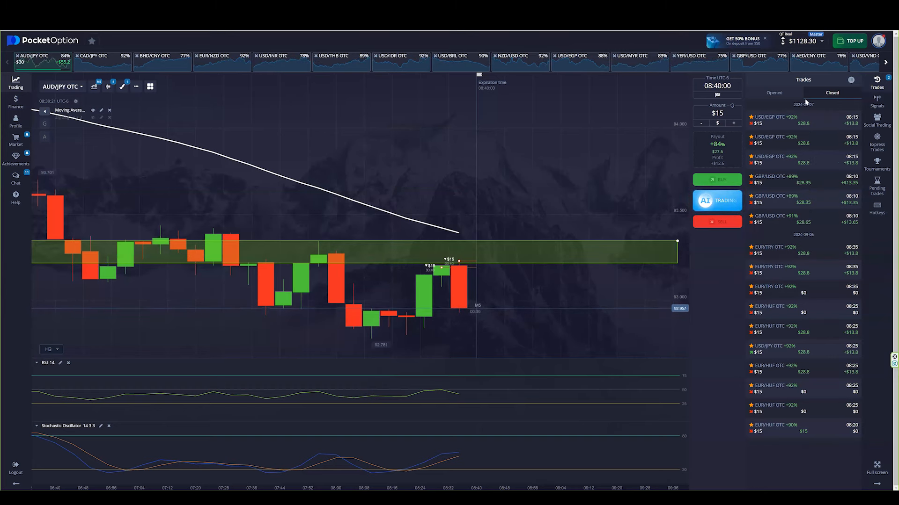
{"action": "left_click", "coordinate": [774, 92]}
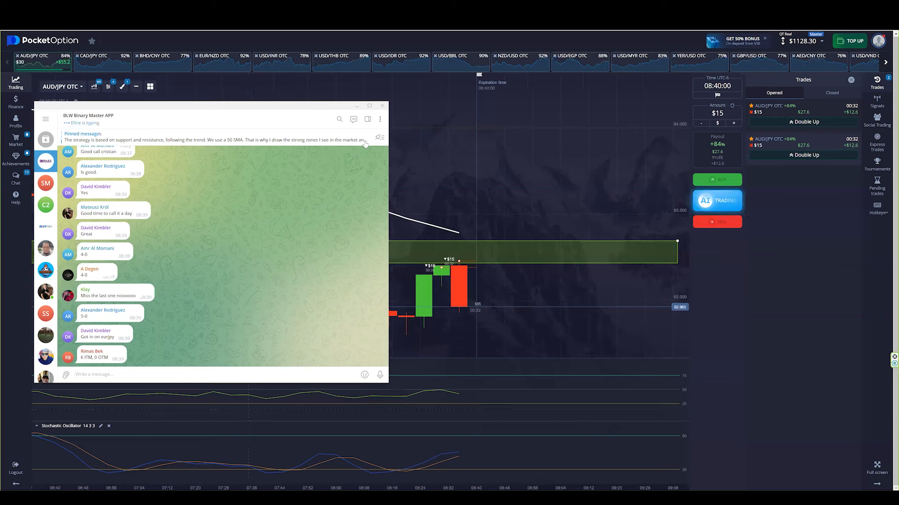
{"action": "scroll", "scroll_direction": "down", "scroll_amount": 3}
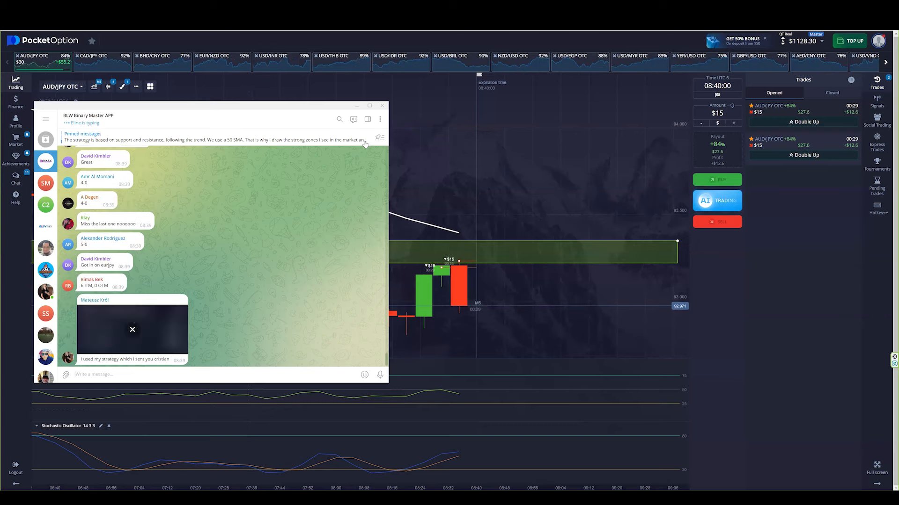
{"action": "scroll", "scroll_direction": "down", "scroll_amount": 3}
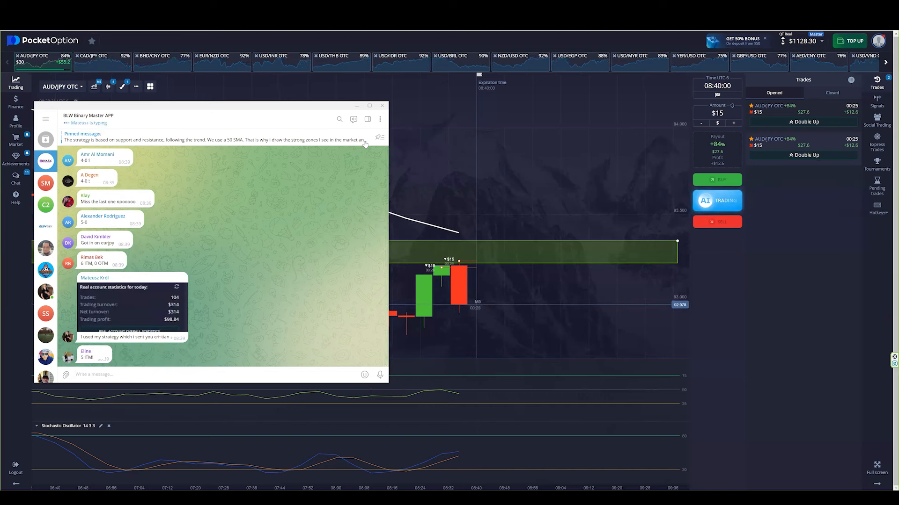
{"action": "scroll", "scroll_direction": "down", "scroll_amount": 3}
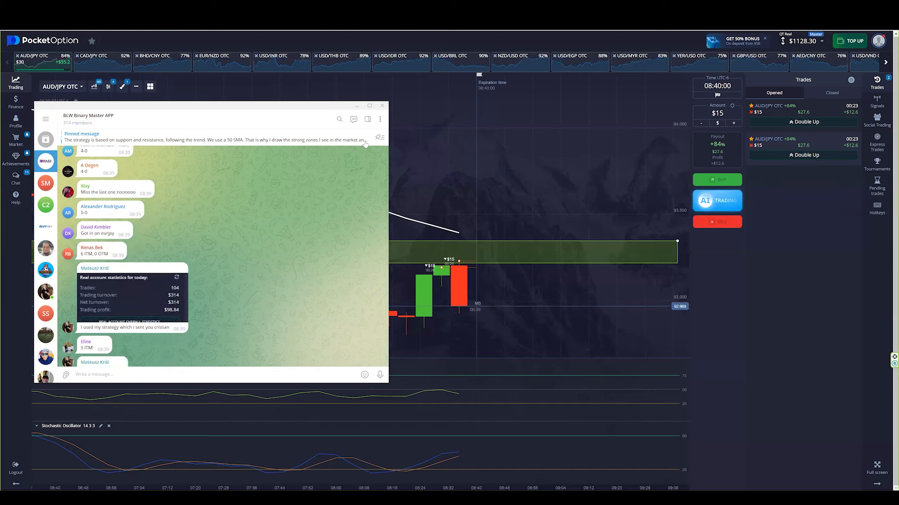
{"action": "scroll", "scroll_direction": "down", "scroll_amount": 3}
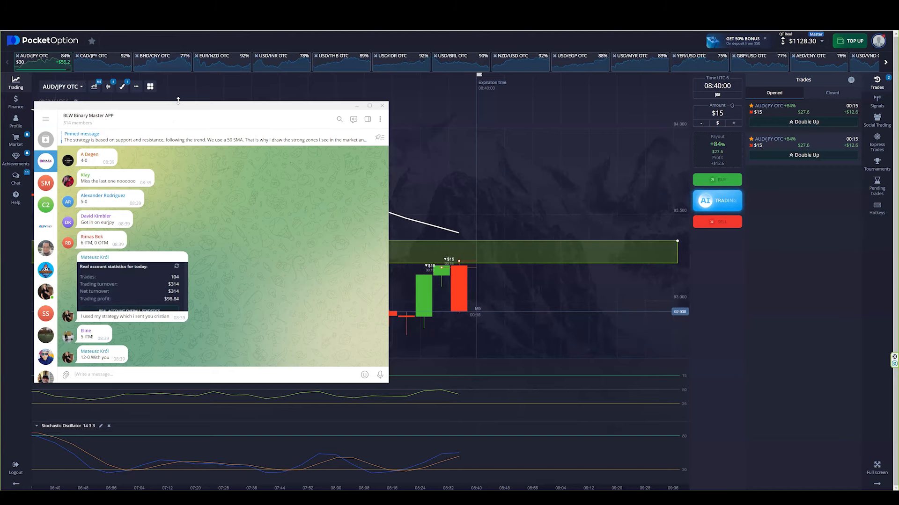
{"action": "left_click", "coordinate": [382, 106]}
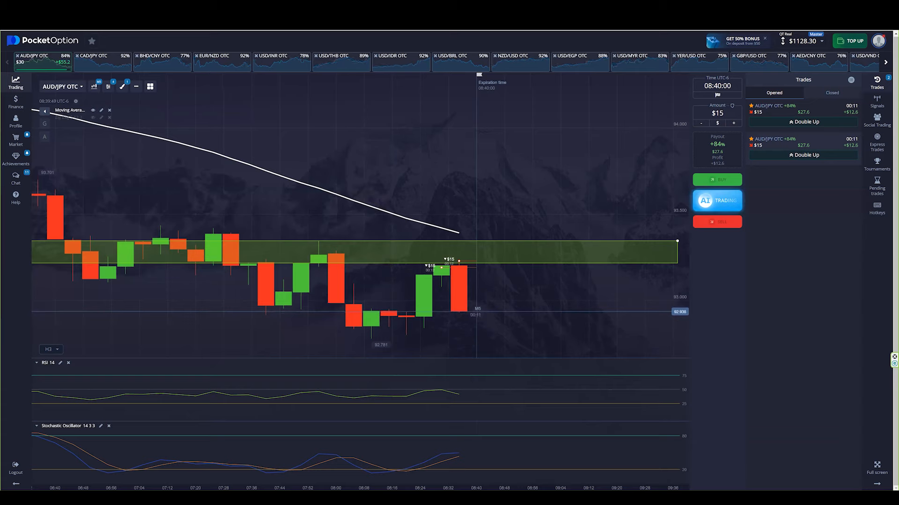
{"action": "mouse_move", "coordinate": [485, 145]}
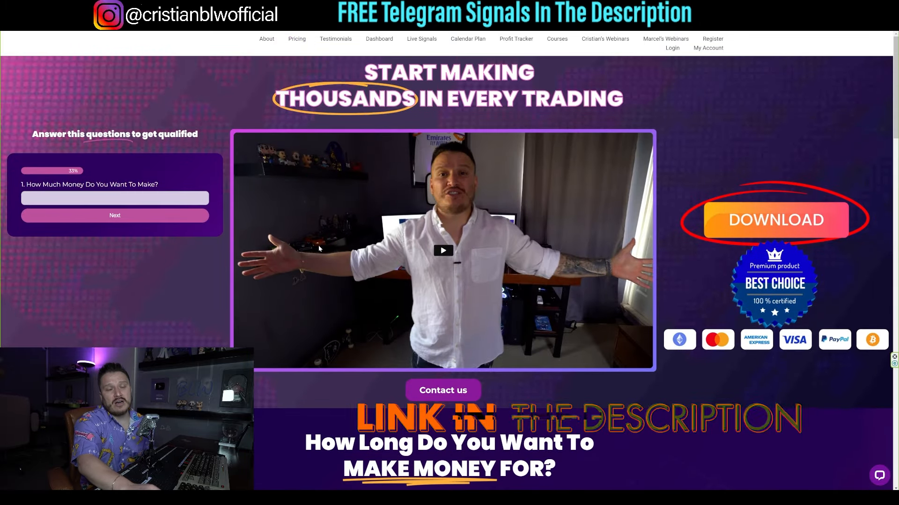
Step: Scroll the signals website down to its Monthly and Yearly pricing plans
{"action": "scroll", "scroll_direction": "down", "scroll_amount": 3}
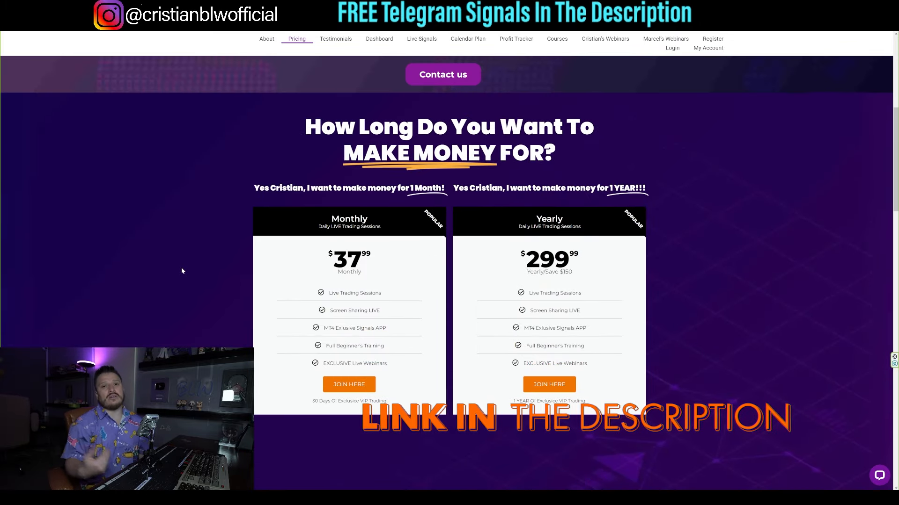